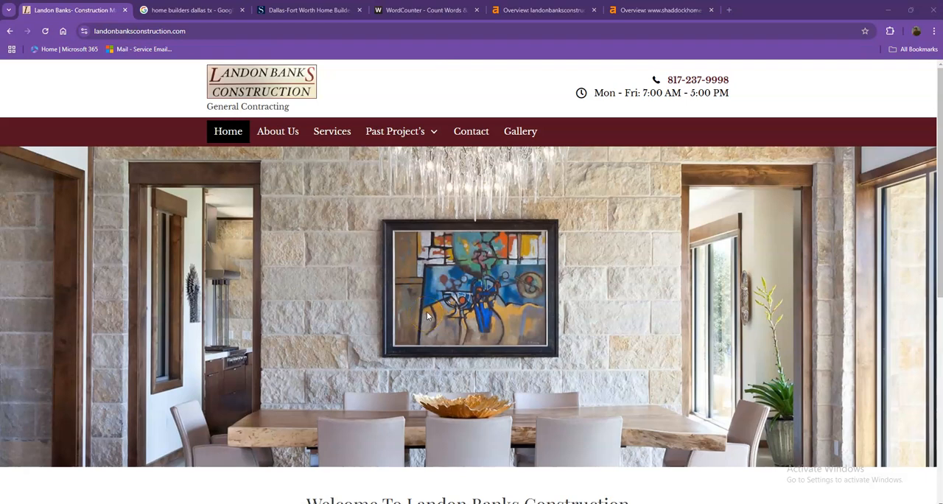
# Browse the Shaddock Homes homepage down to the Edgewater community and testimonial, then return to Landon Banks
pyautogui.scroll(-3)
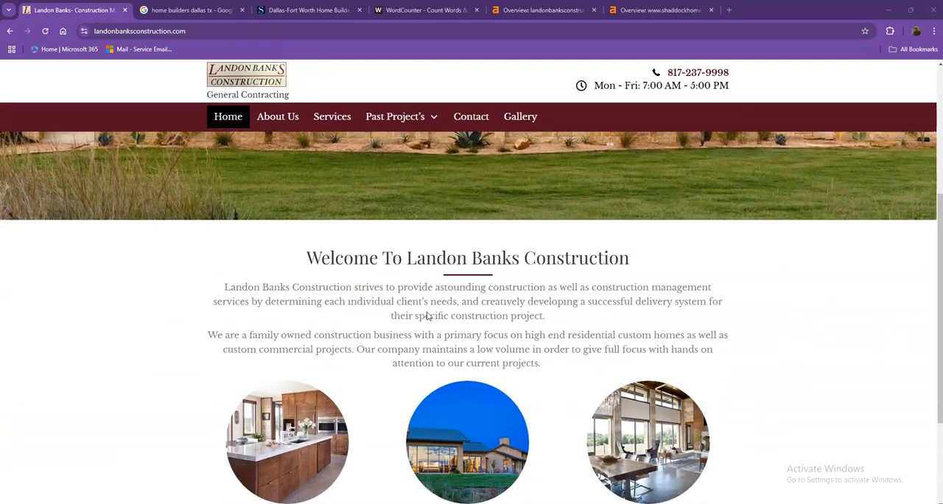
pyautogui.scroll(-3)
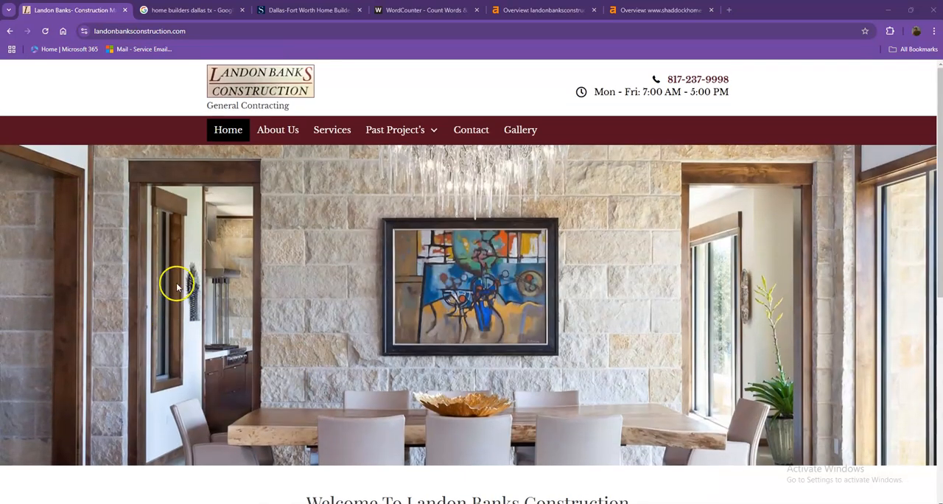
pyautogui.click(313, 11)
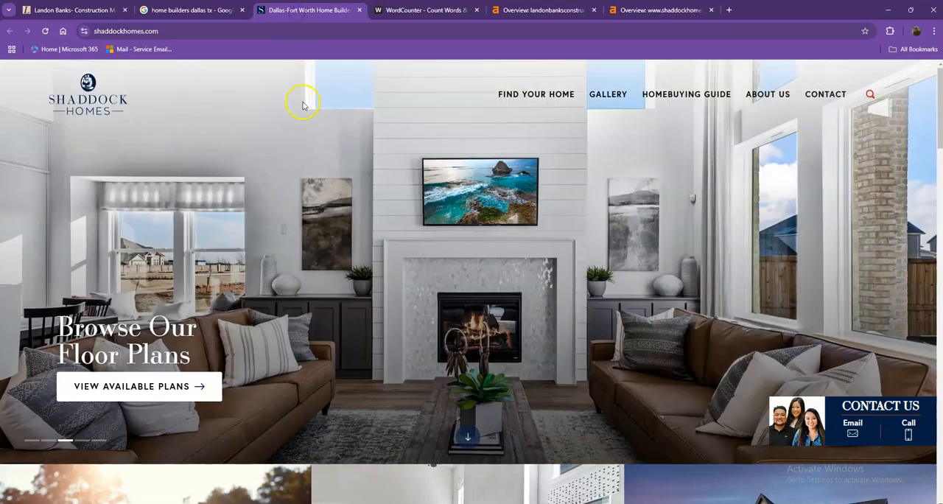
pyautogui.scroll(-3)
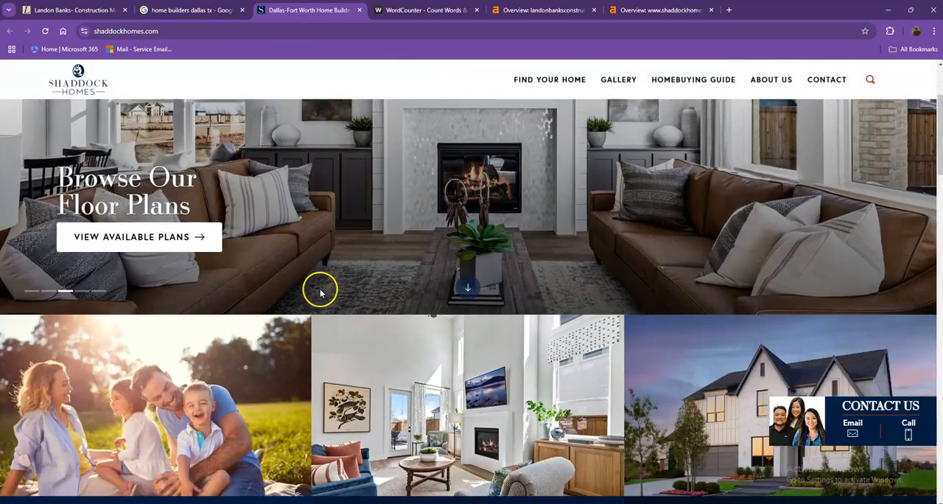
pyautogui.scroll(-3)
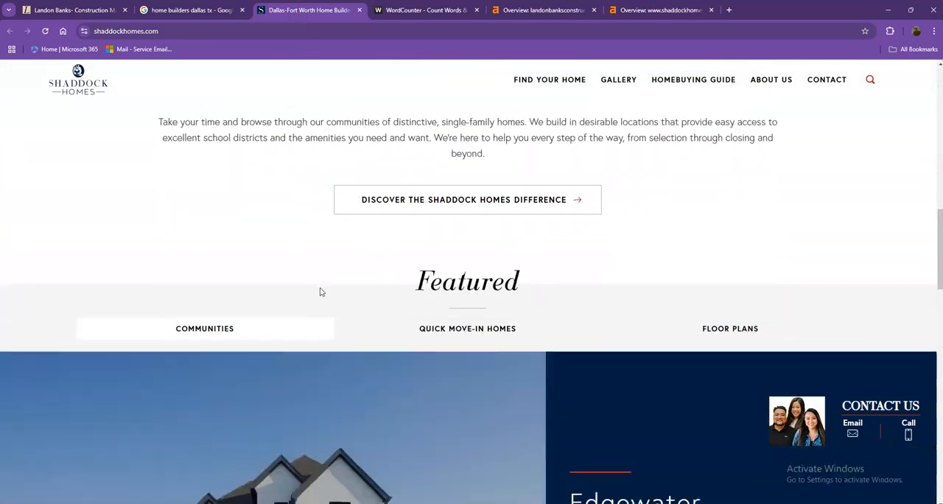
pyautogui.scroll(-3)
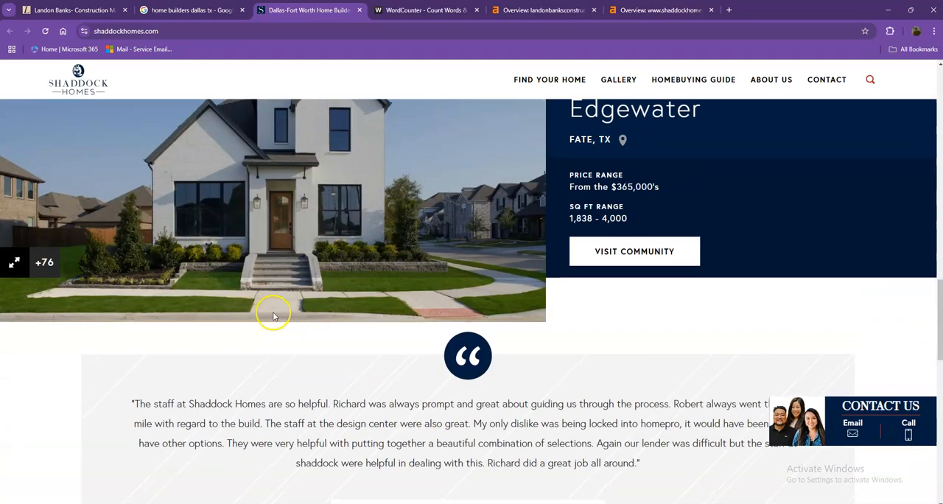
pyautogui.click(74, 11)
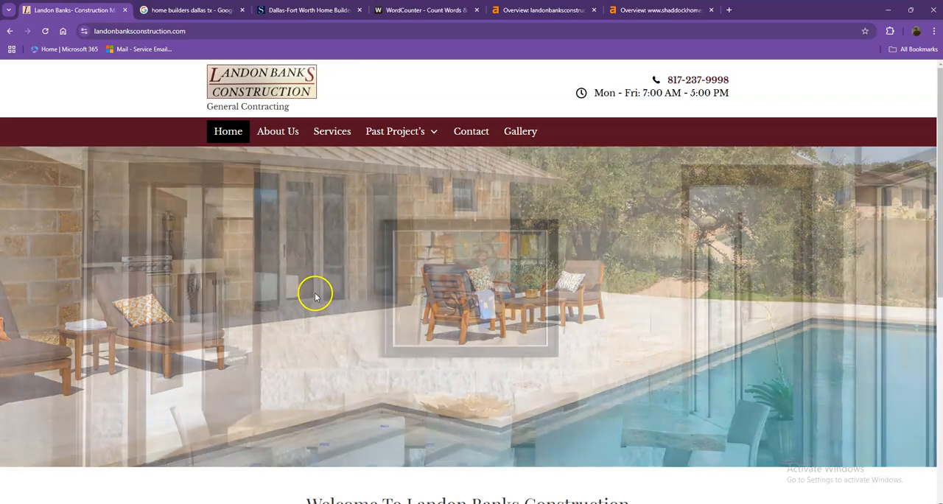
pyautogui.scroll(-3)
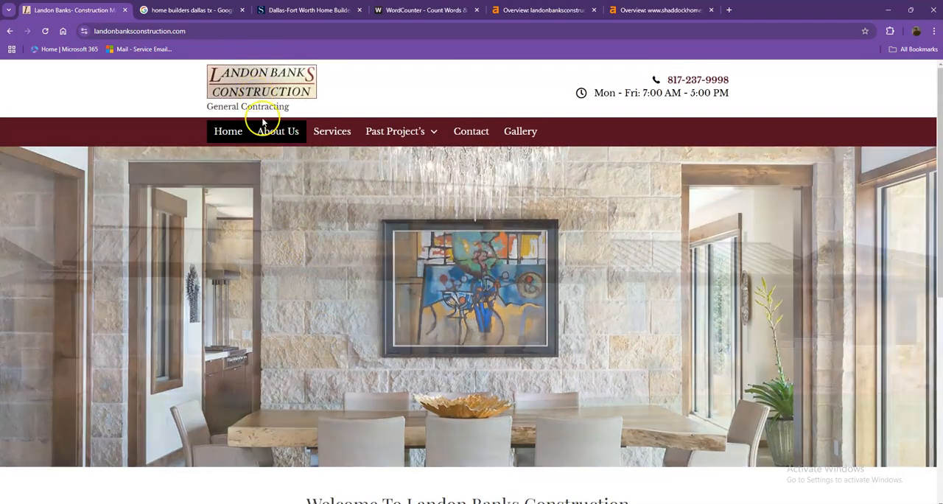
pyautogui.scroll(-3)
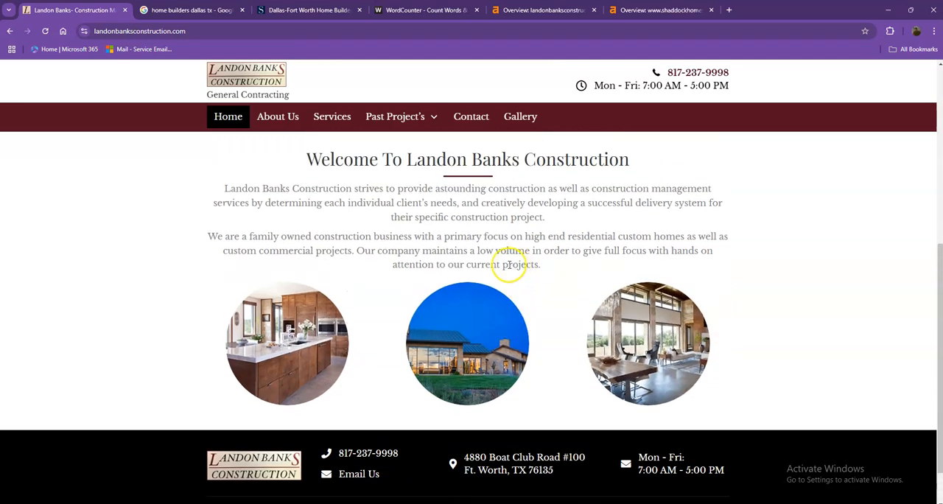
pyautogui.scroll(-3)
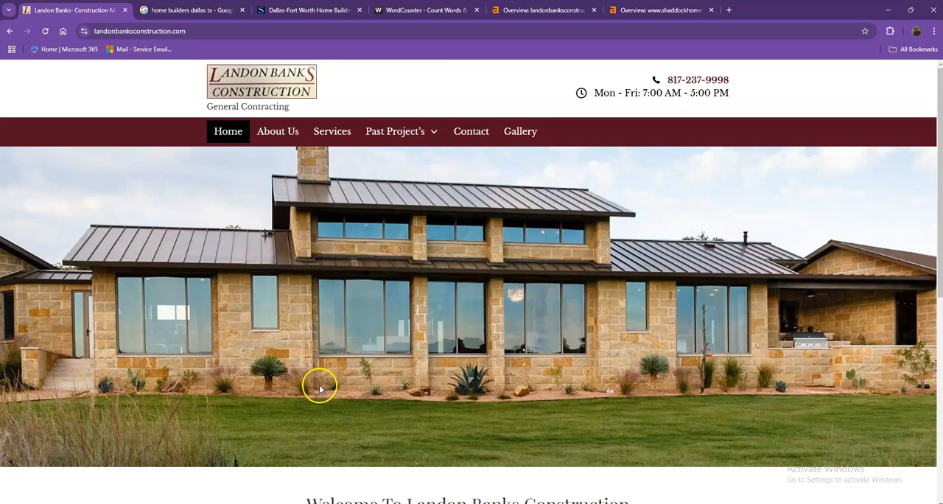
pyautogui.moveTo(331, 378)
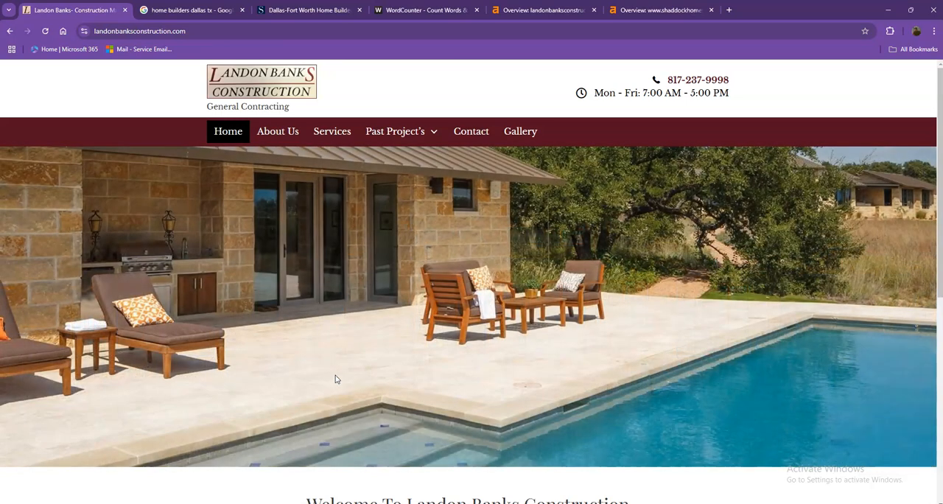
pyautogui.scroll(-3)
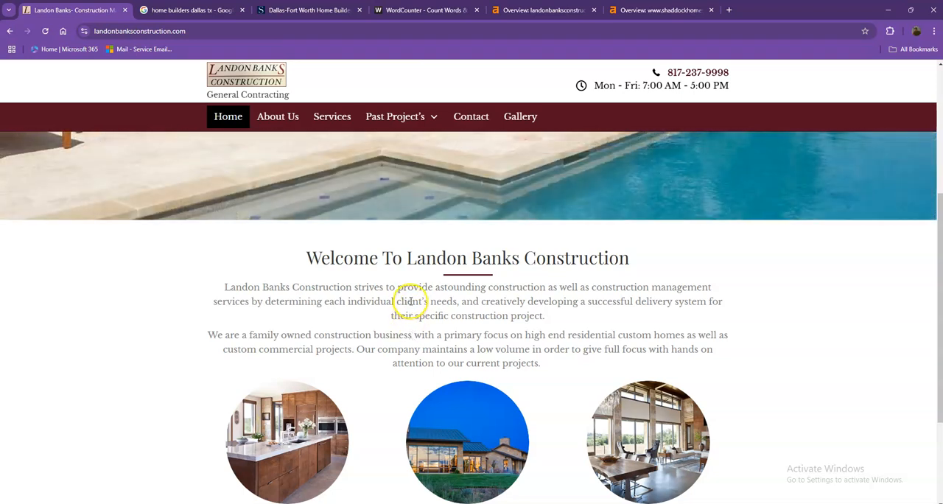
# Copy all Landon Banks homepage text into WordCounter: 163 words, 1,099 characters, 'construction' top keyword
pyautogui.press('ctrl+a')
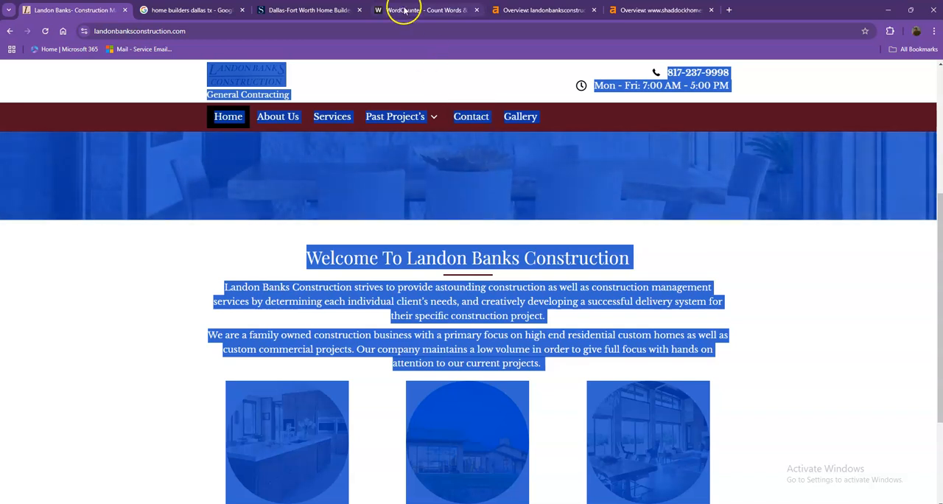
pyautogui.click(404, 11)
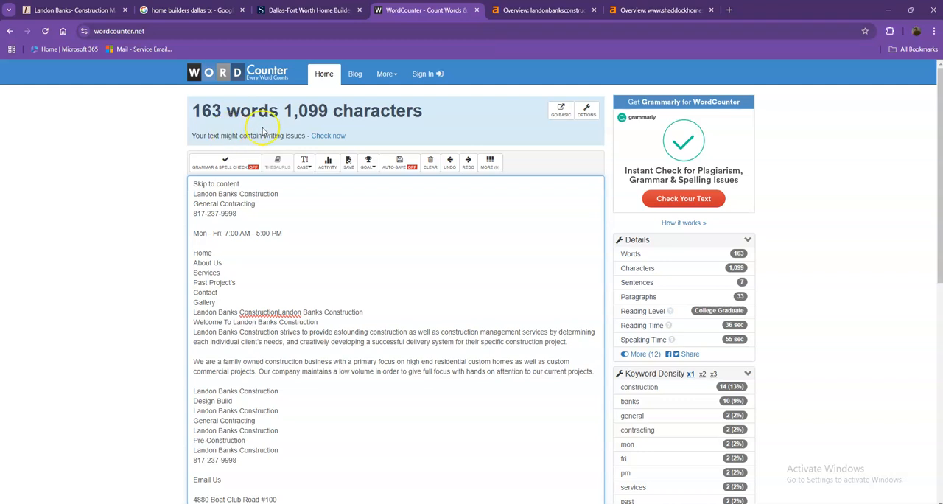
pyautogui.moveTo(159, 169)
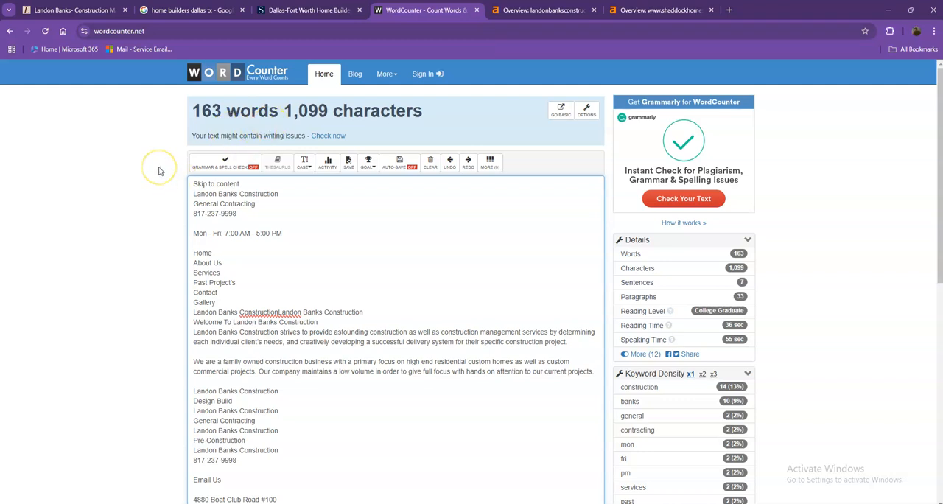
pyautogui.moveTo(160, 171)
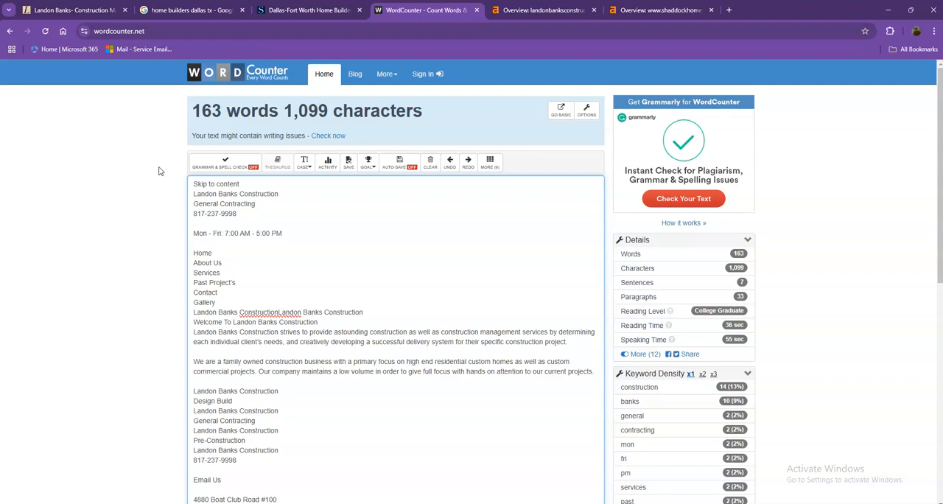
pyautogui.scroll(-3)
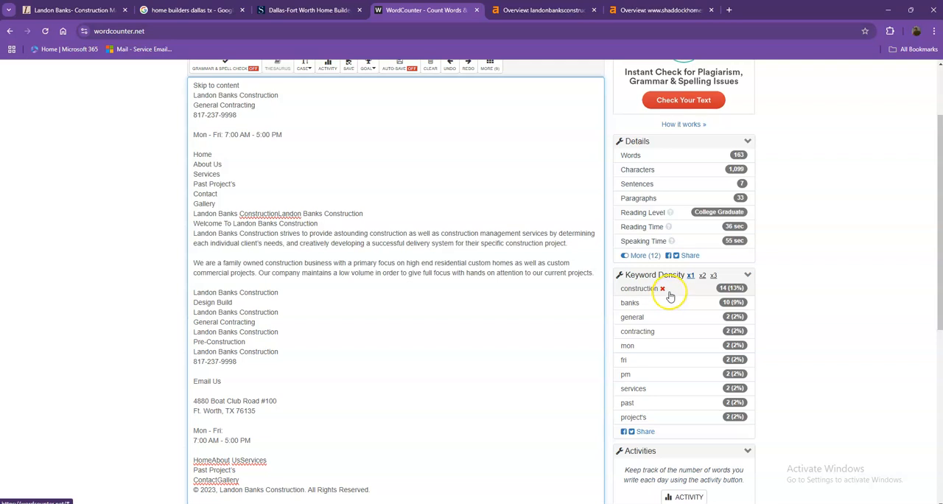
pyautogui.moveTo(650, 293)
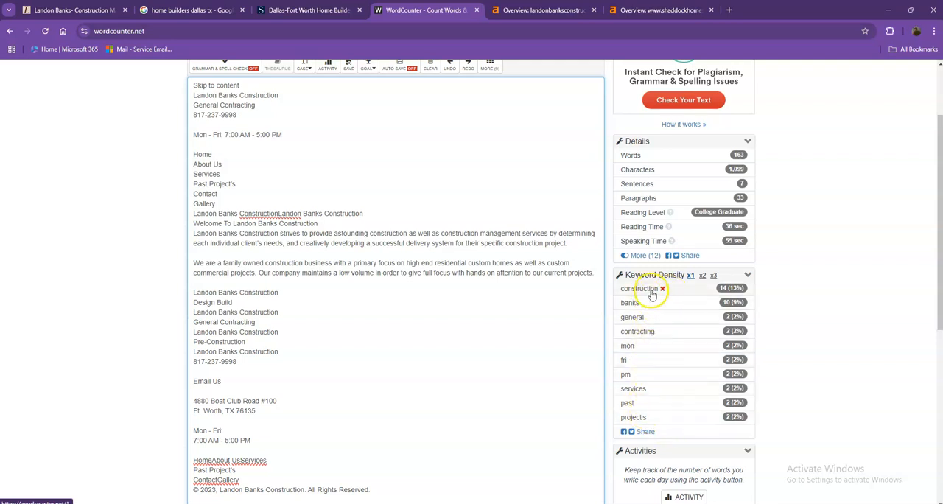
pyautogui.moveTo(242, 155)
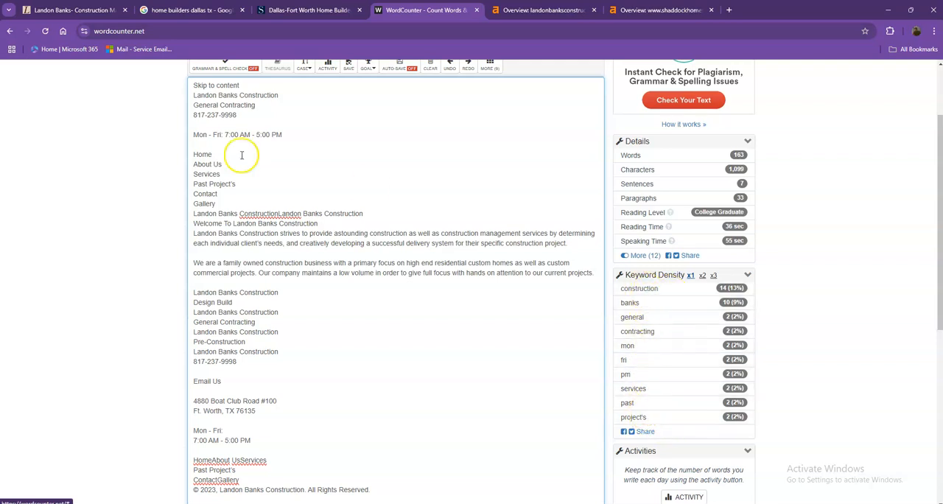
# View the Google results for 'home builders dallas tx' with sponsored ads like Ashton Woods and Couto Homes
pyautogui.click(70, 10)
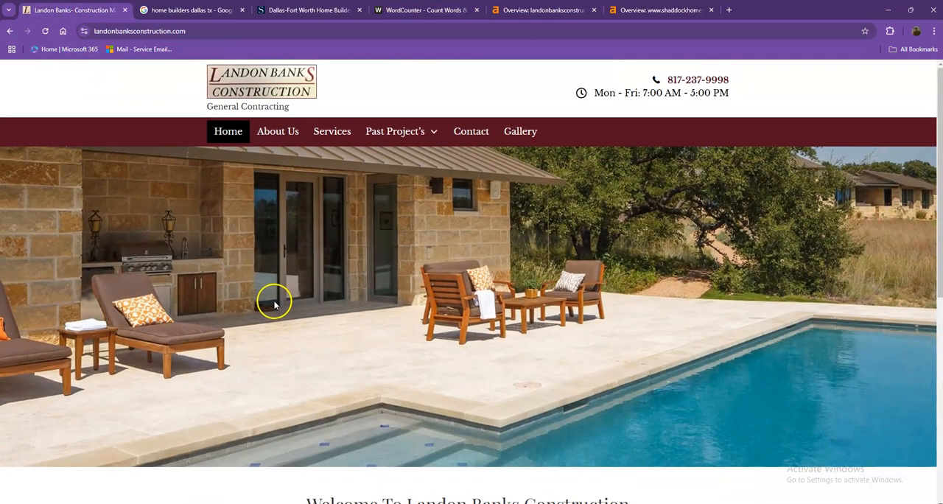
pyautogui.moveTo(275, 304)
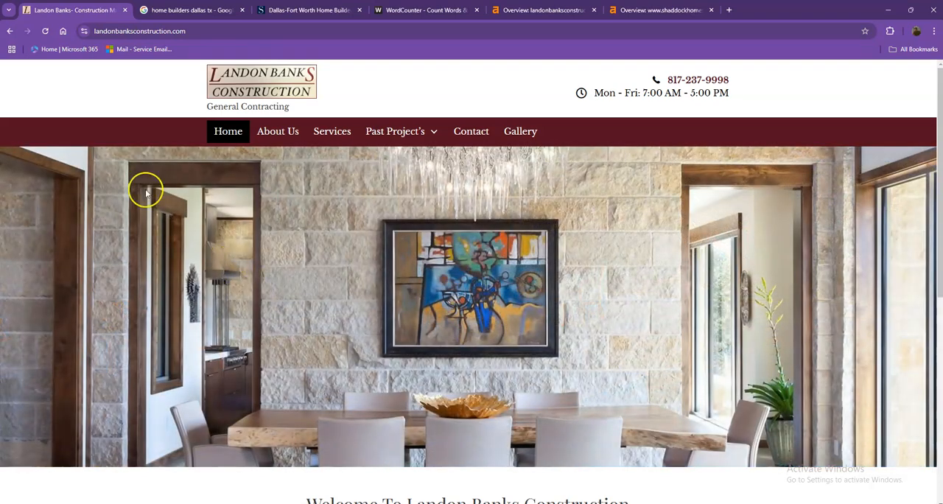
pyautogui.click(188, 13)
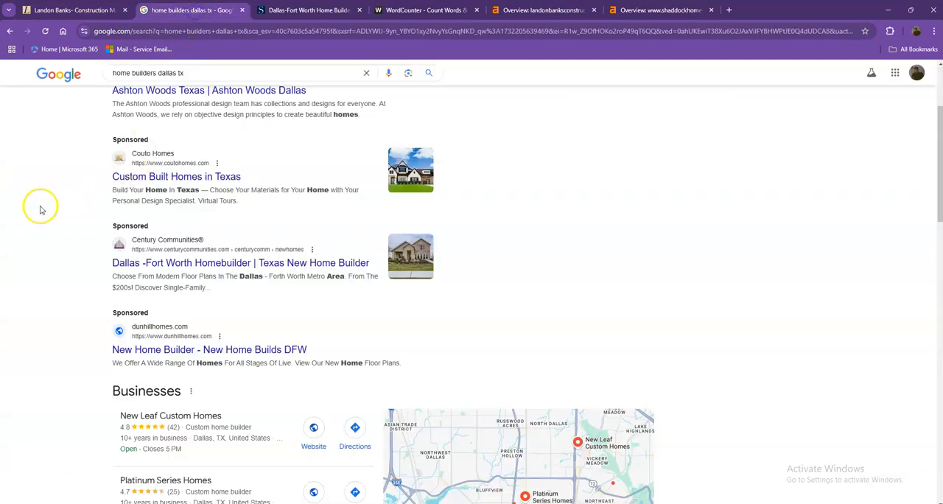
pyautogui.scroll(3)
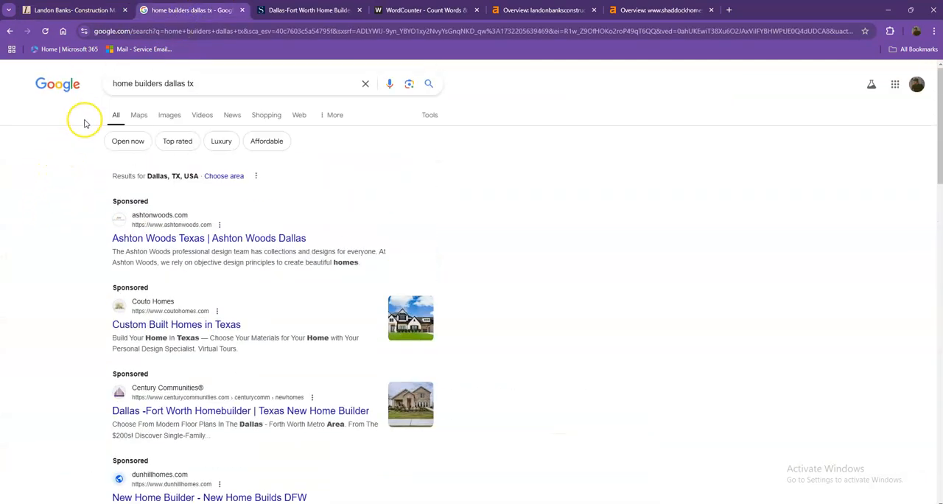
pyautogui.moveTo(210, 115)
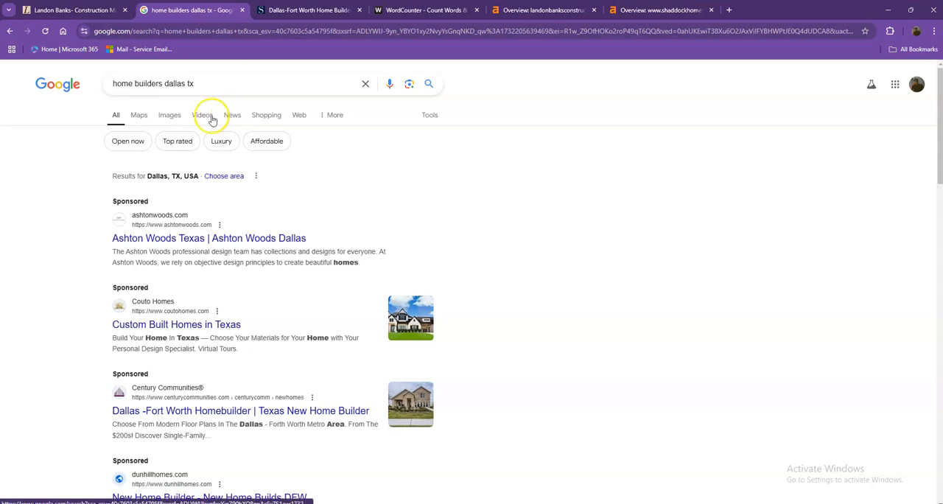
pyautogui.moveTo(153, 144)
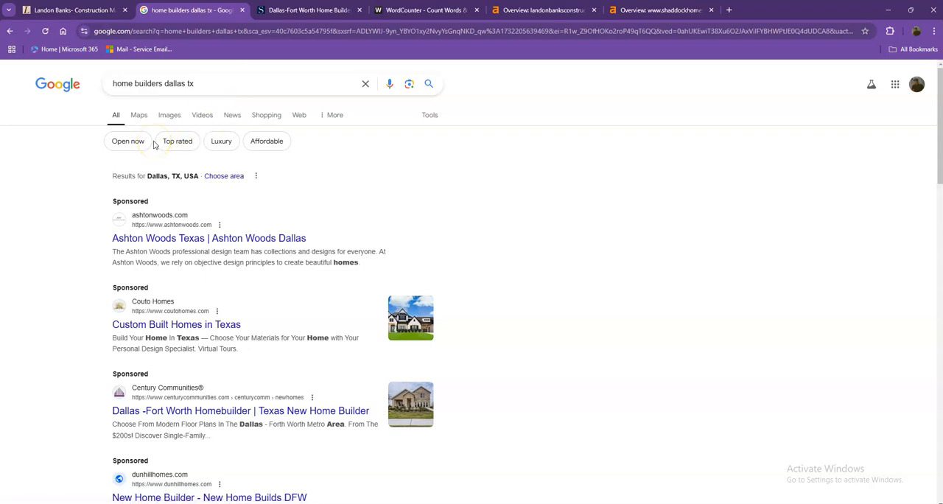
pyautogui.moveTo(73, 234)
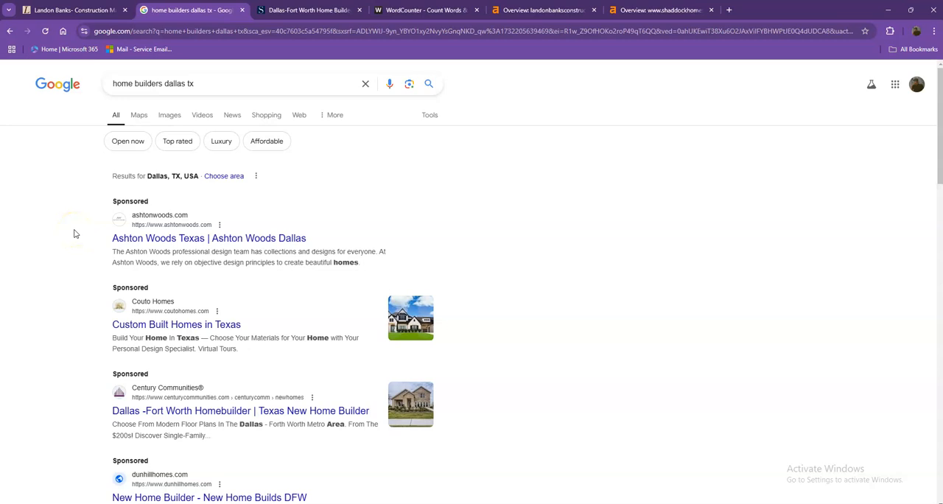
pyautogui.scroll(-3)
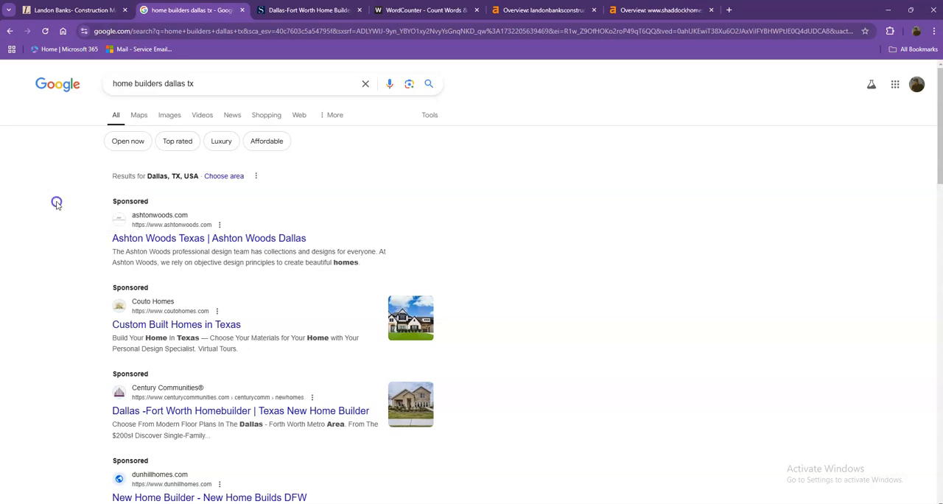
pyautogui.moveTo(59, 206)
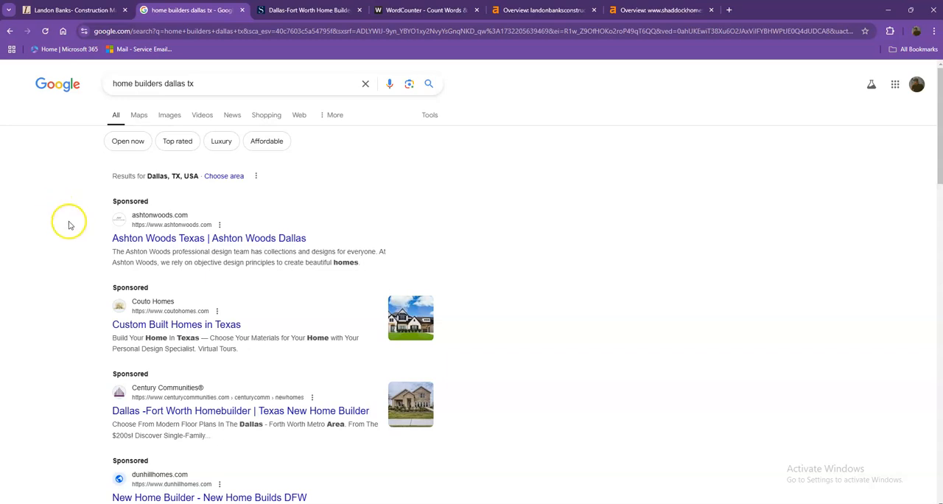
pyautogui.scroll(-3)
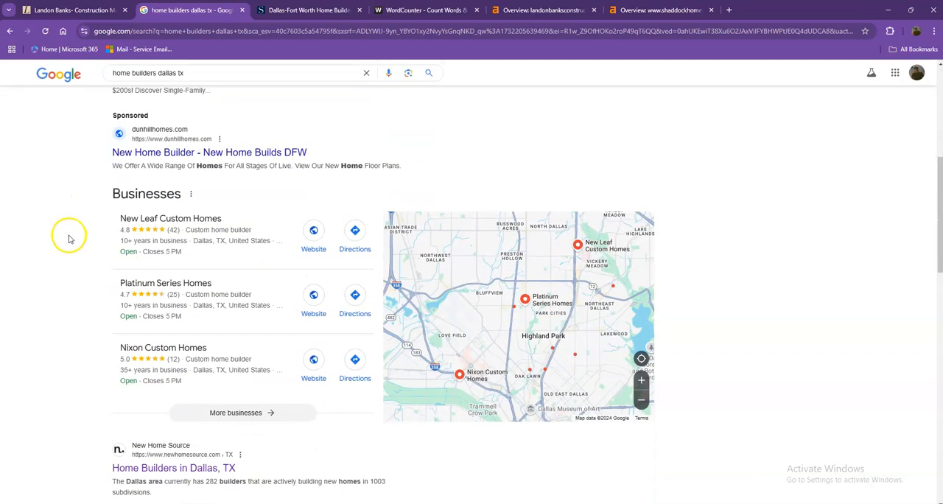
pyautogui.moveTo(209, 244)
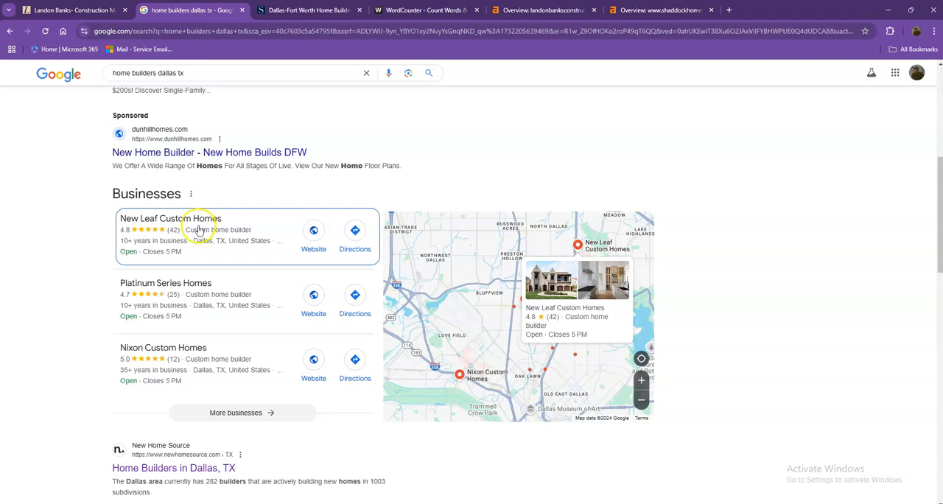
pyautogui.moveTo(153, 317)
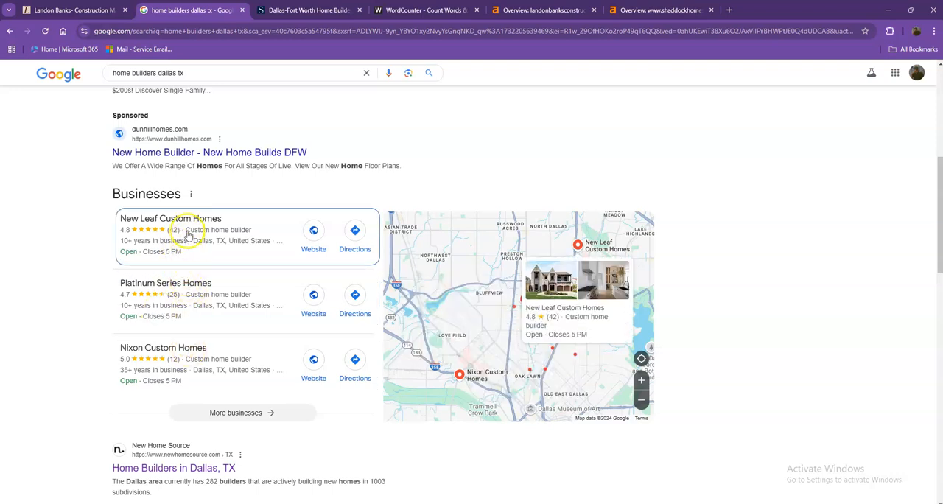
pyautogui.moveTo(179, 253)
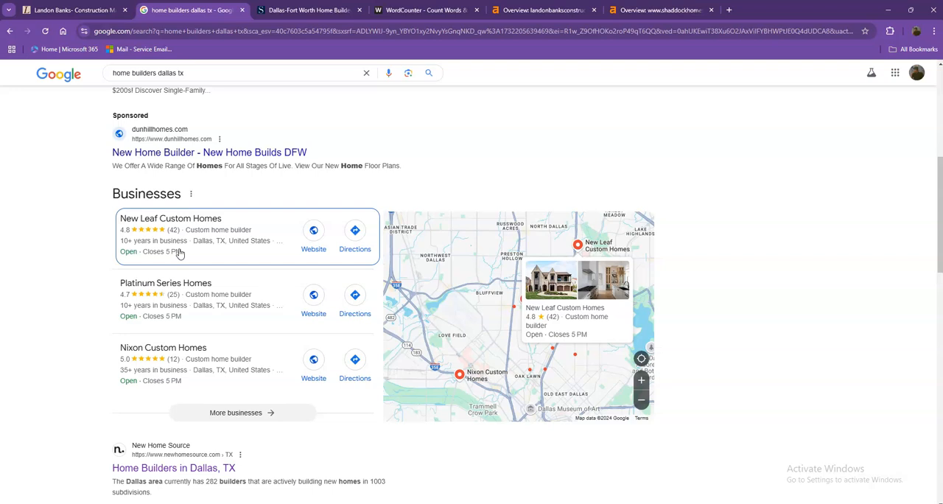
pyautogui.scroll(-3)
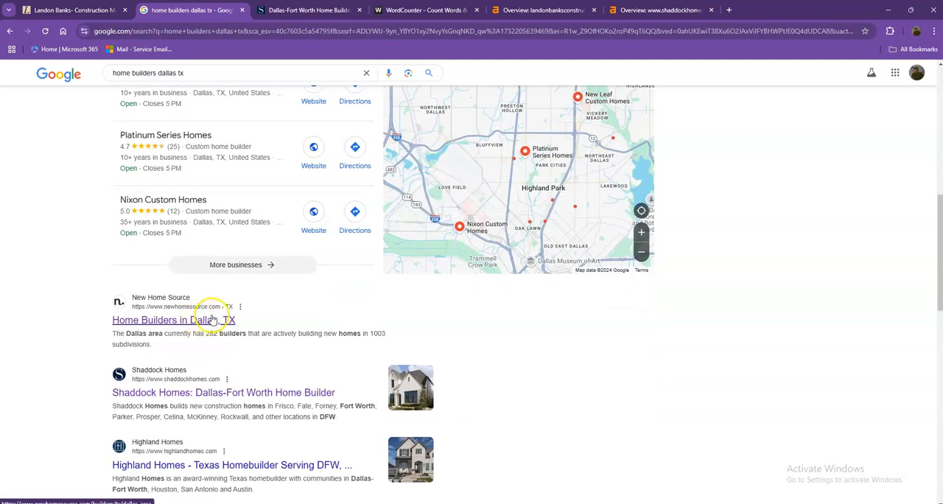
pyautogui.moveTo(189, 329)
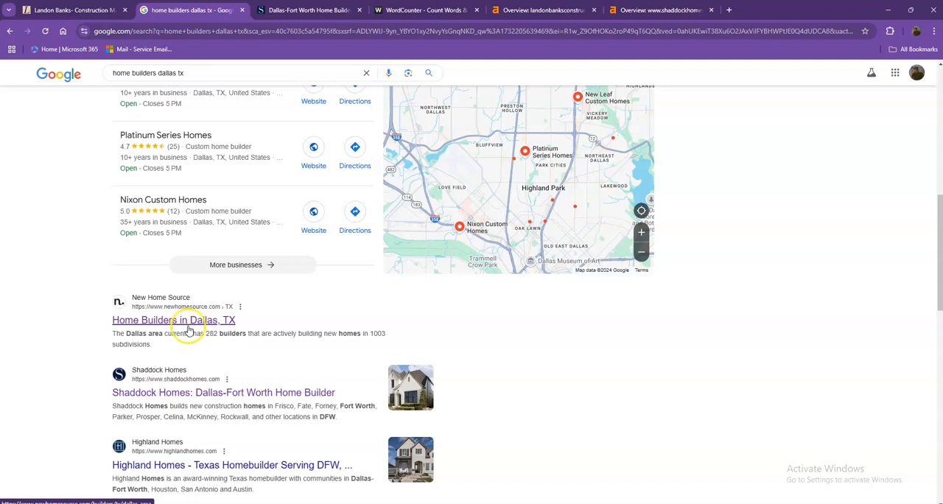
pyautogui.scroll(-3)
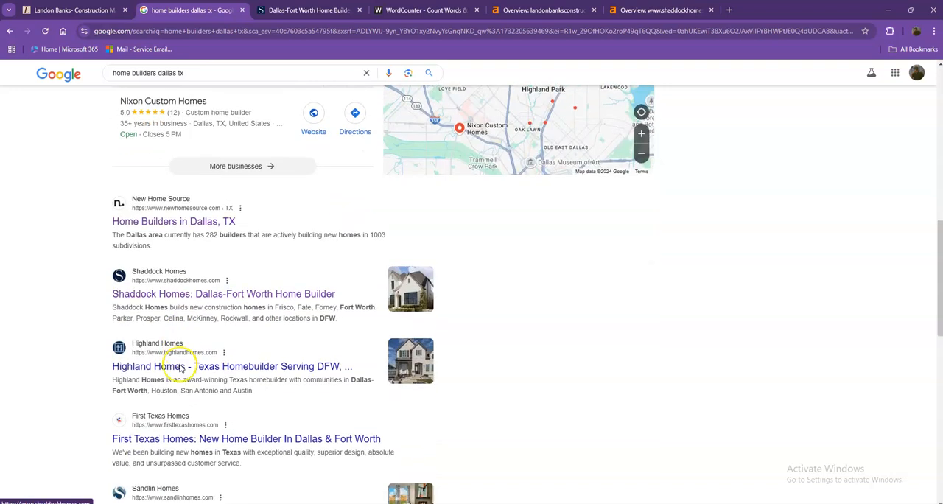
pyautogui.scroll(-3)
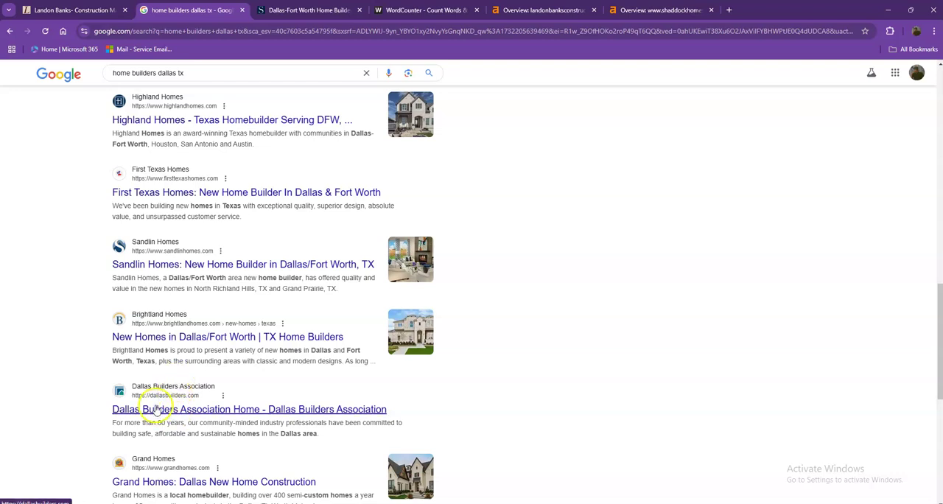
pyautogui.scroll(-3)
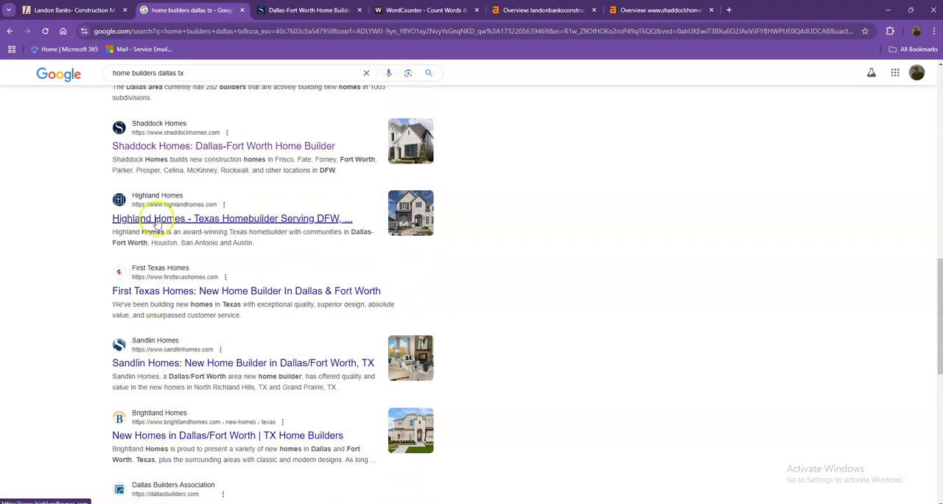
# Scroll the Shaddock Homes homepage from the hero banner past its 57-year history to the latest blog posts
pyautogui.click(310, 10)
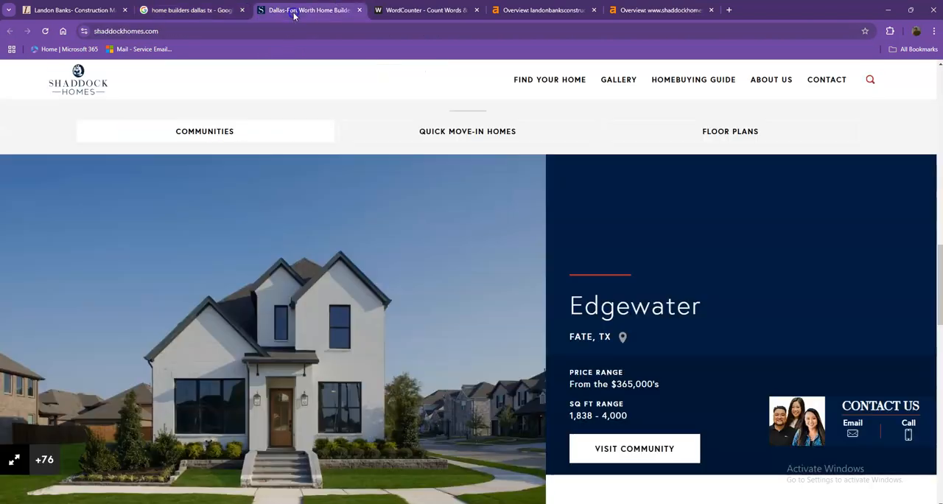
pyautogui.scroll(-3)
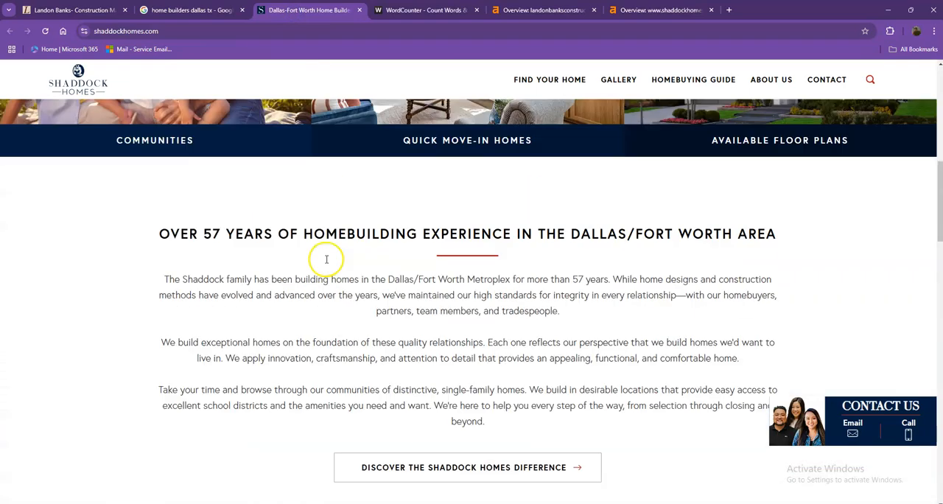
pyautogui.scroll(3)
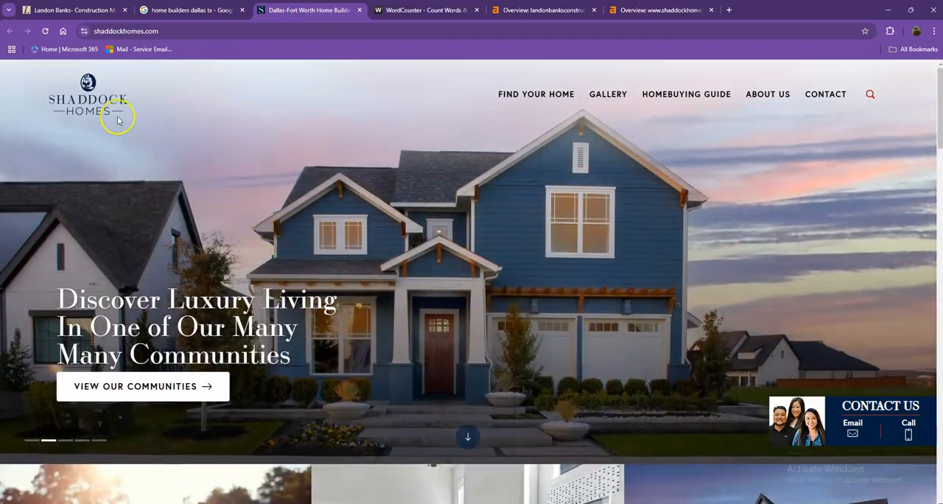
pyautogui.scroll(-3)
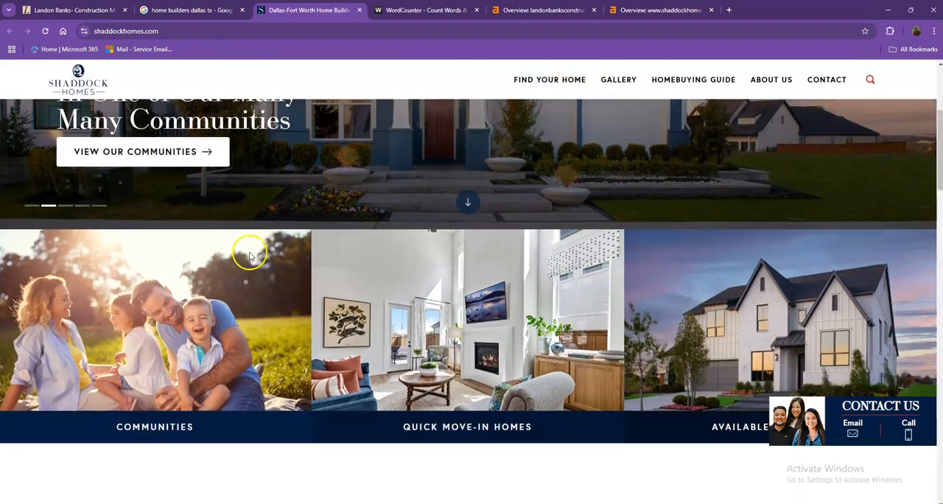
pyautogui.scroll(-3)
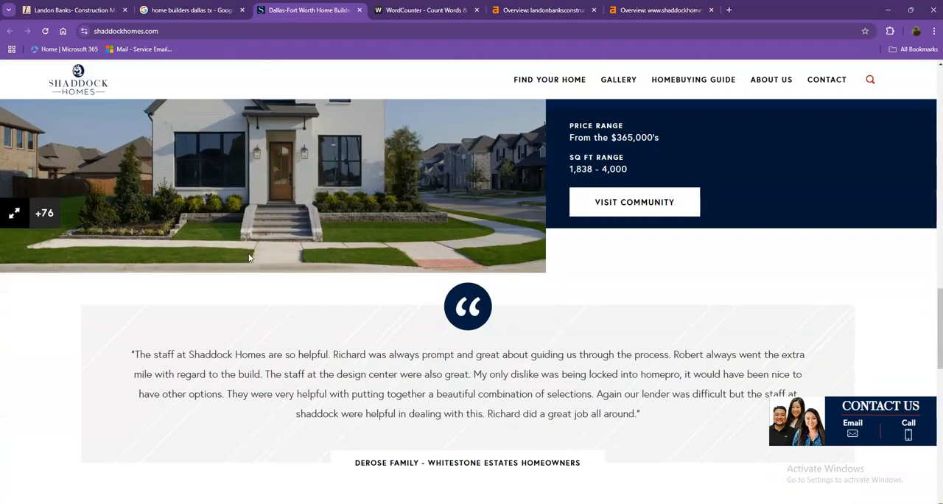
pyautogui.scroll(-3)
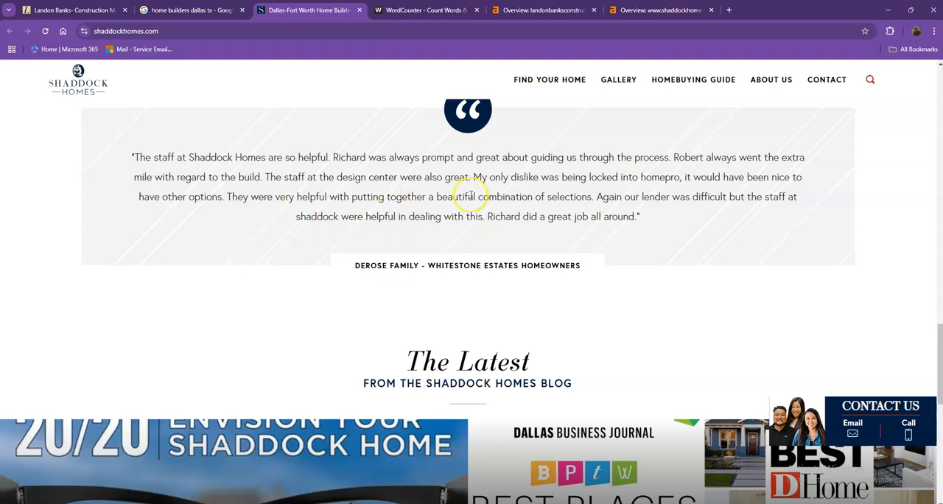
pyautogui.scroll(-3)
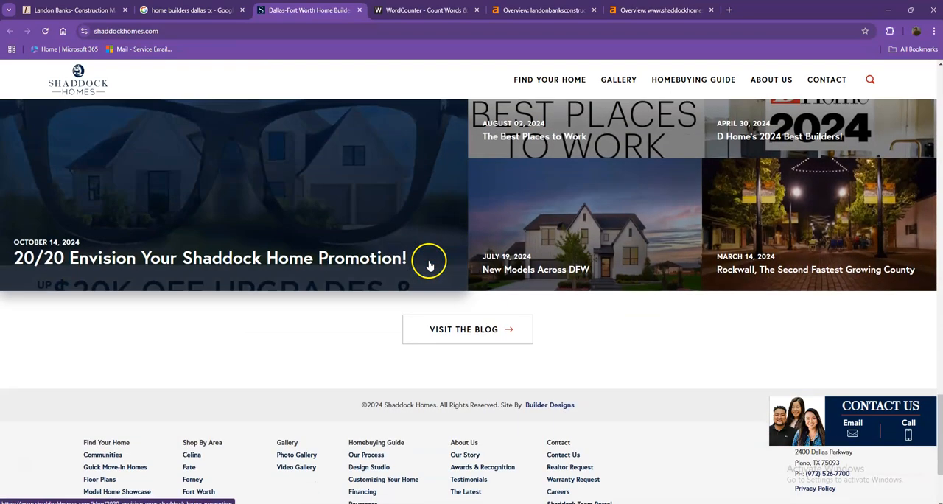
pyautogui.scroll(-3)
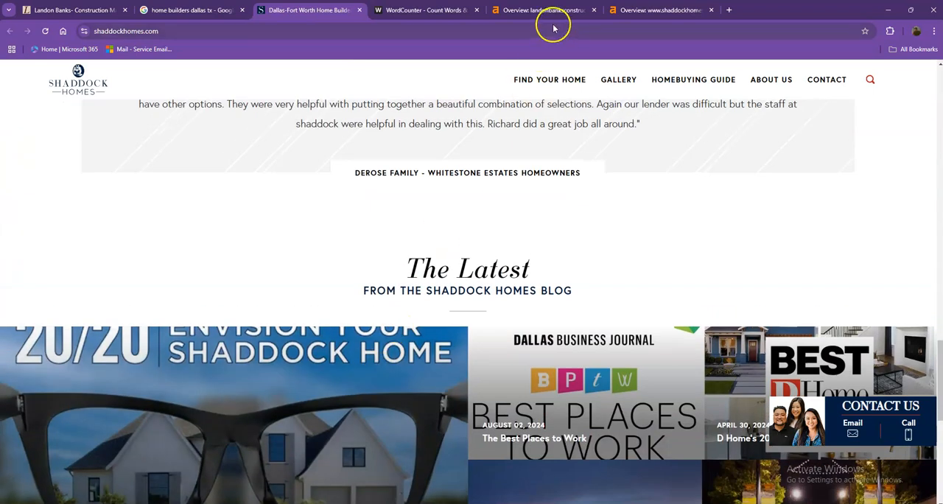
# View the Ahrefs overview for landonbanksconstruction.com: DR 2.9, 15 backlinks, 9 referring domains, 11 keywords
pyautogui.click(544, 10)
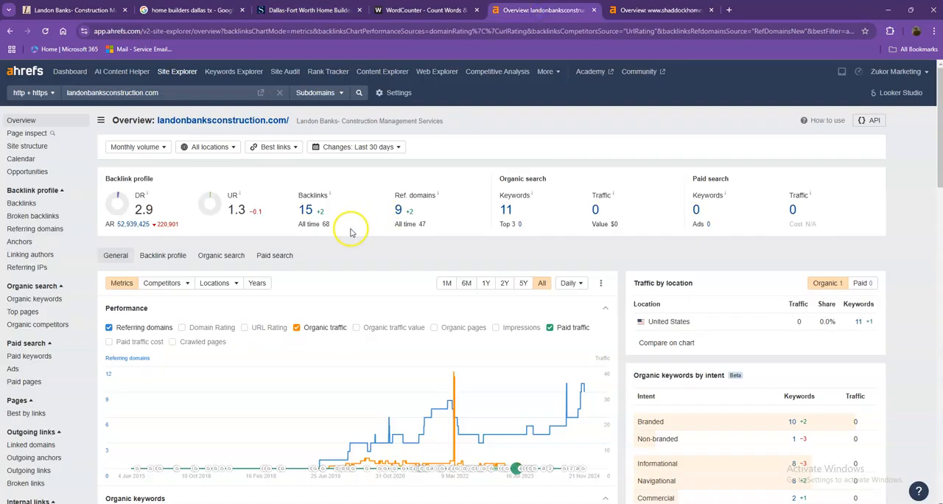
pyautogui.moveTo(315, 206)
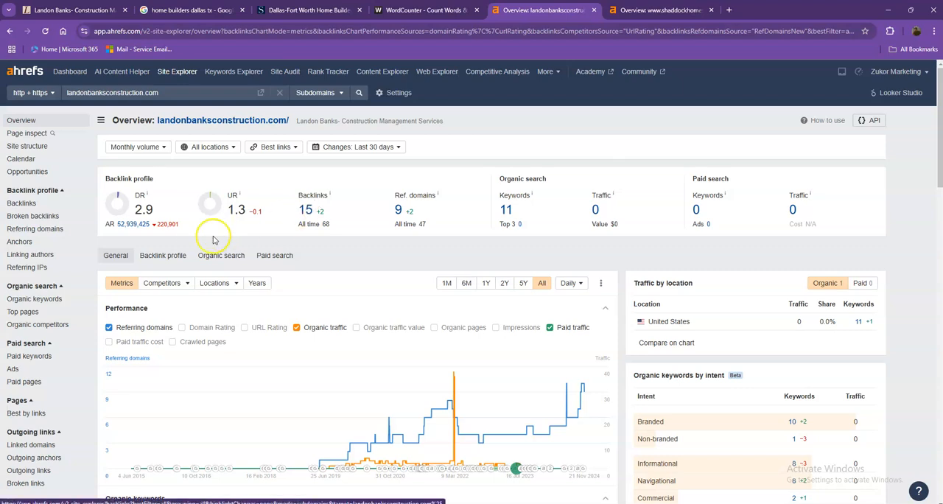
pyautogui.moveTo(169, 193)
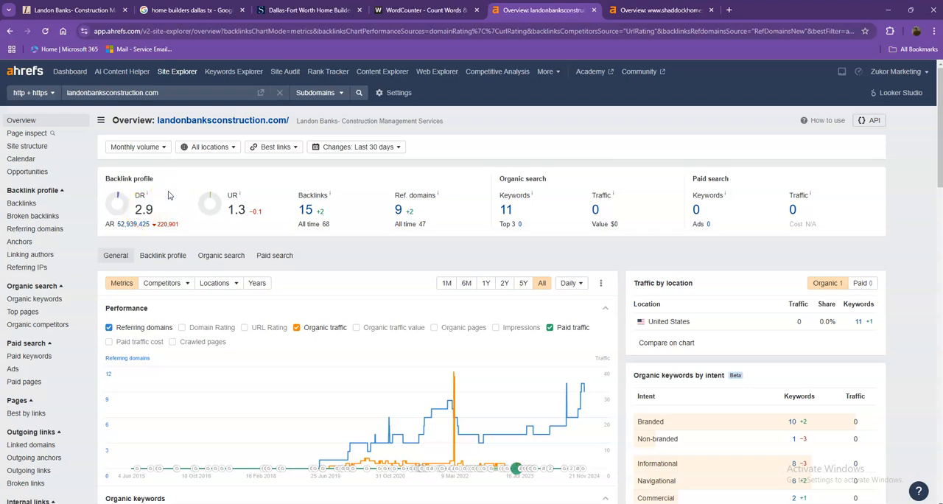
pyautogui.doubleClick(235, 210)
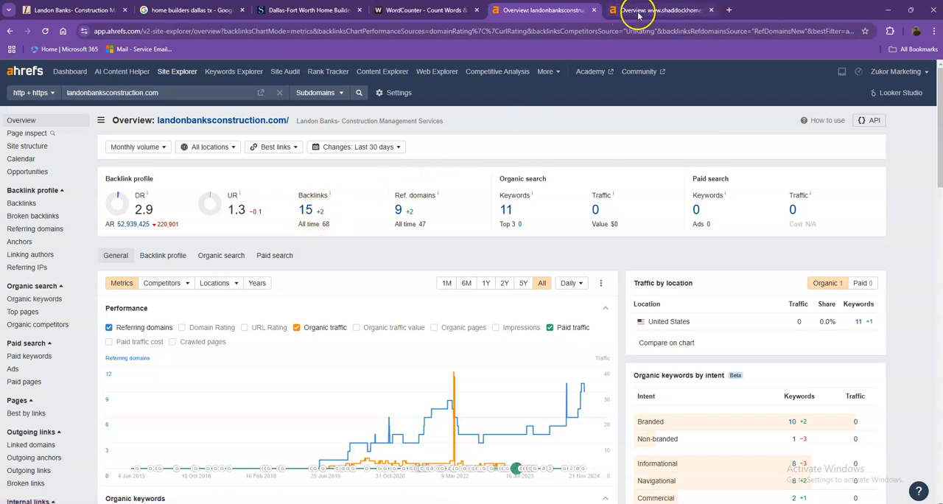
pyautogui.click(667, 10)
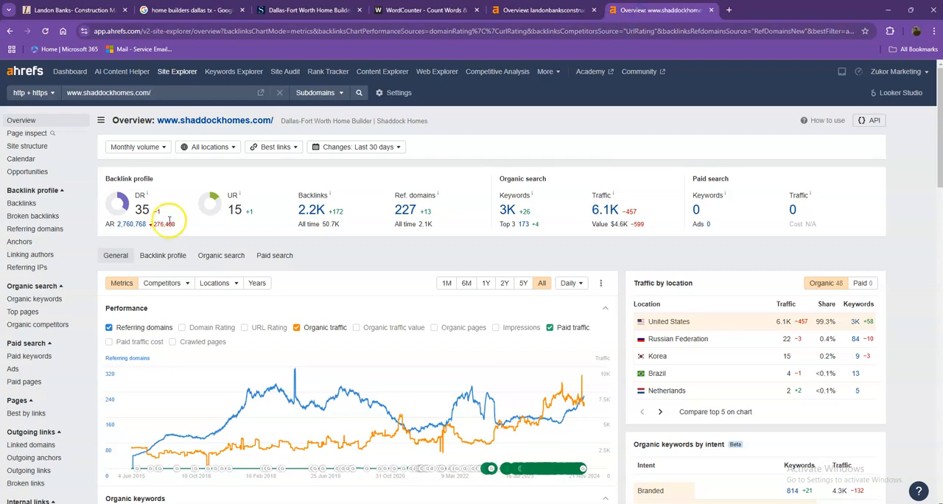
pyautogui.click(552, 10)
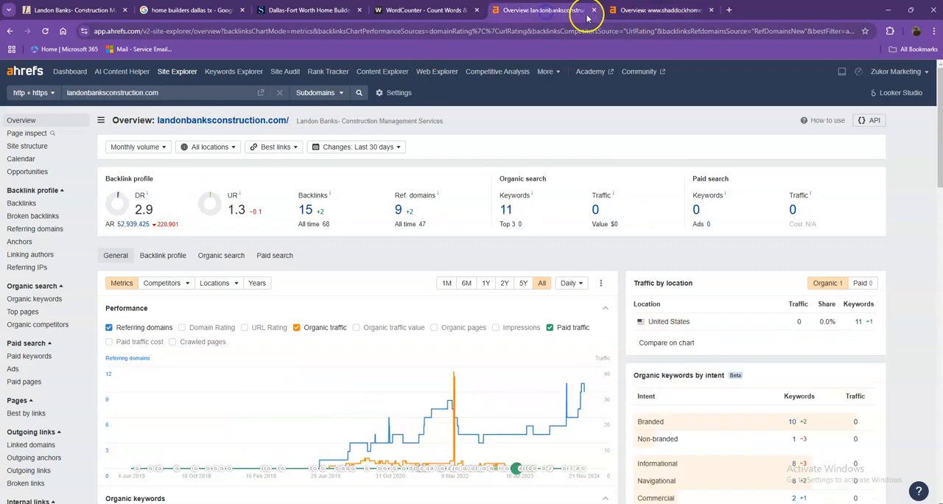
pyautogui.click(674, 9)
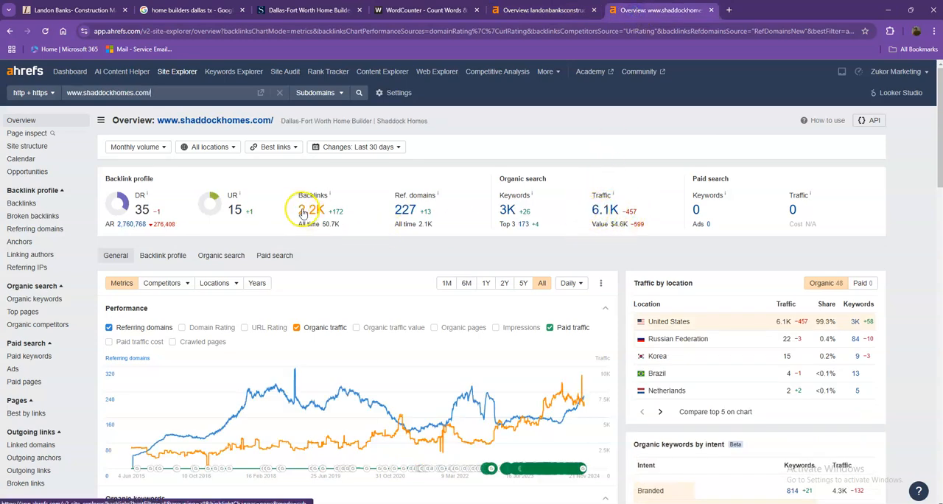
pyautogui.moveTo(406, 212)
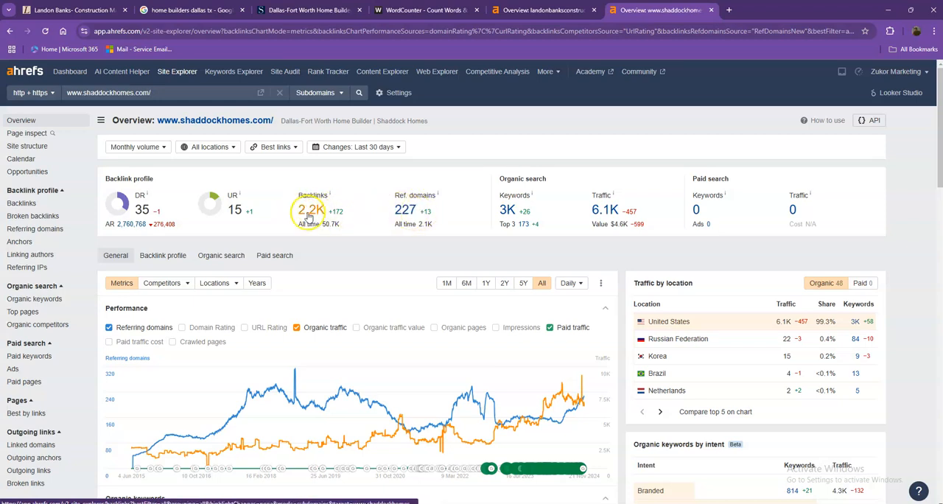
pyautogui.moveTo(402, 218)
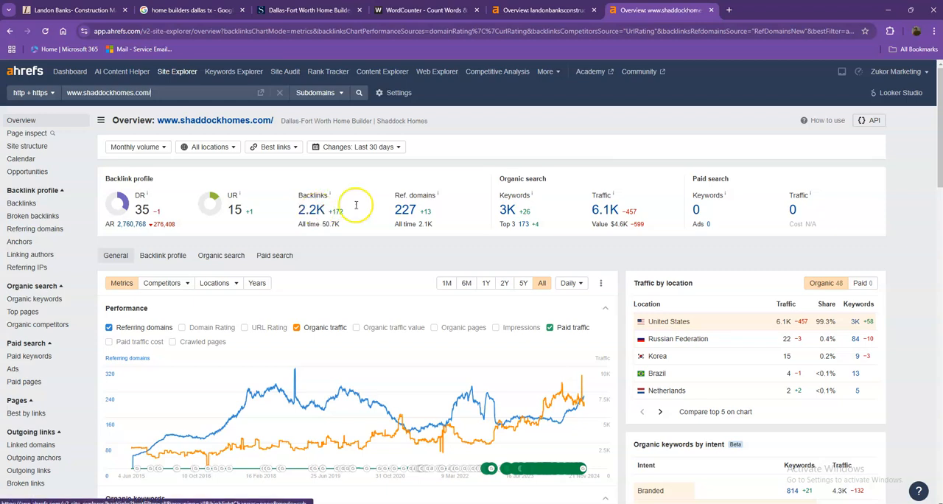
pyautogui.click(538, 10)
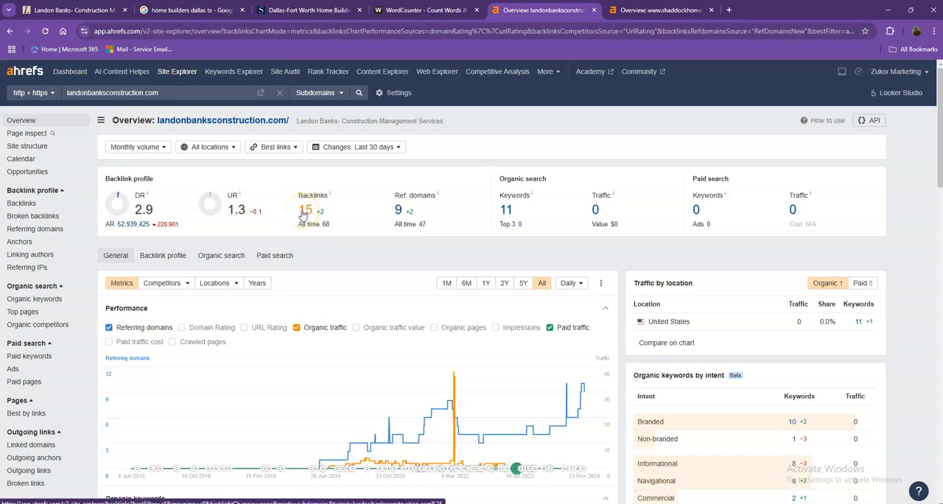
pyautogui.moveTo(510, 212)
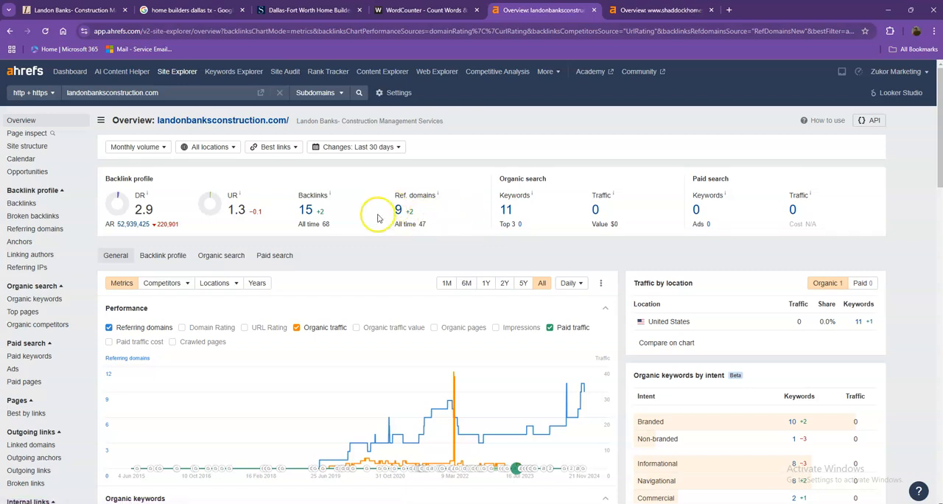
pyautogui.moveTo(367, 211)
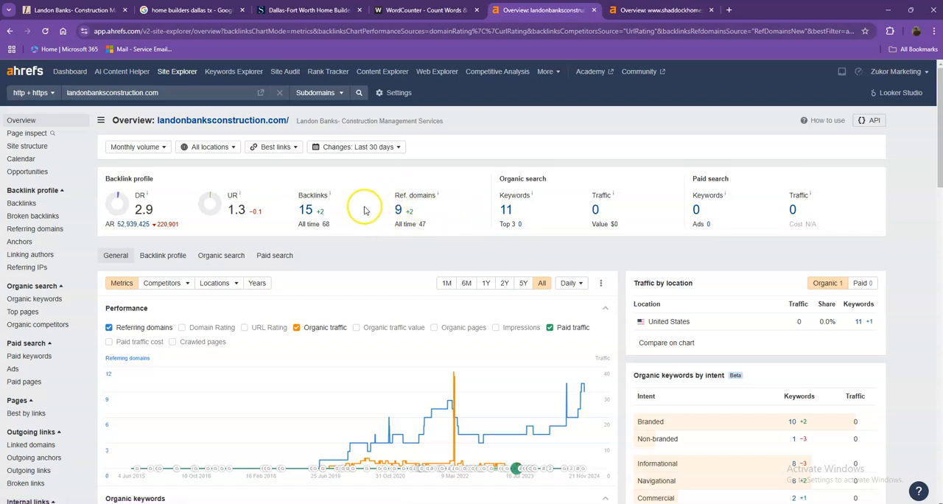
pyautogui.moveTo(382, 214)
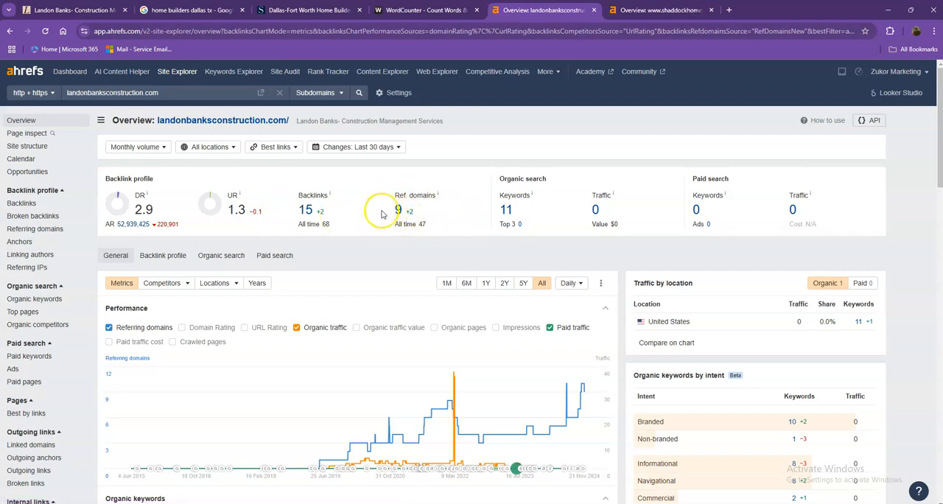
pyautogui.moveTo(578, 205)
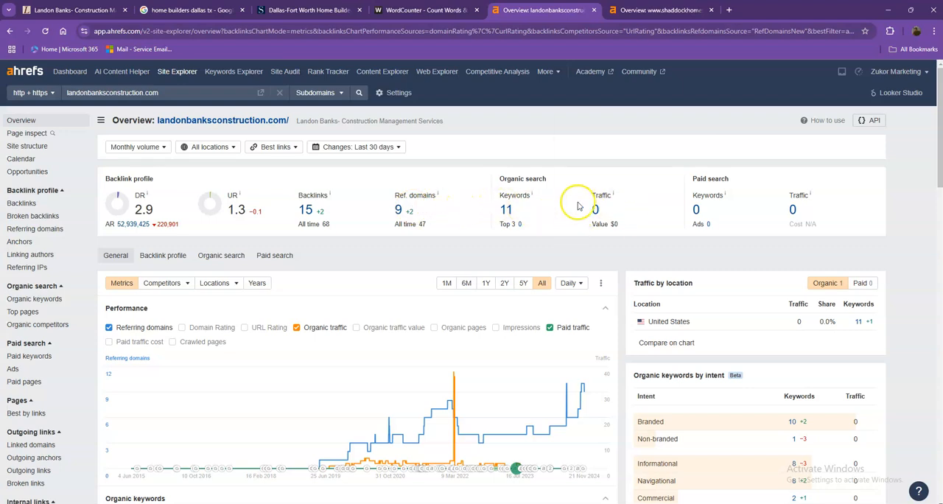
# Switch to the shaddockhomes.com organic keywords report listing 2,960 US keywords
pyautogui.click(667, 9)
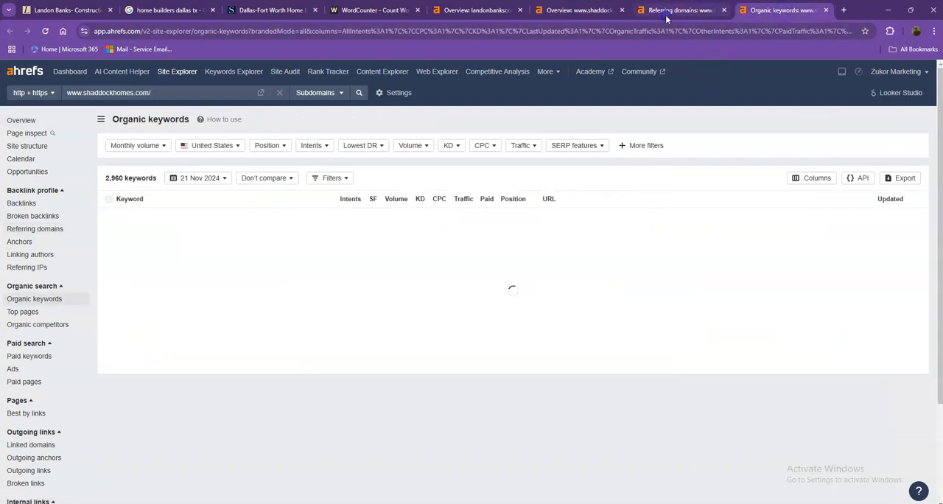
# Scroll the 227 referring domains for shaddockhomes.com past zillow.com down to the DR 40s
pyautogui.click(678, 9)
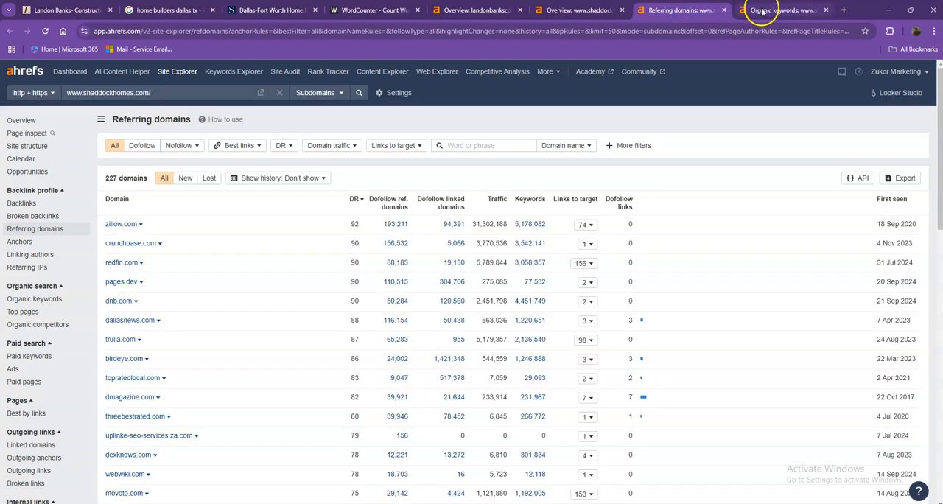
pyautogui.click(678, 11)
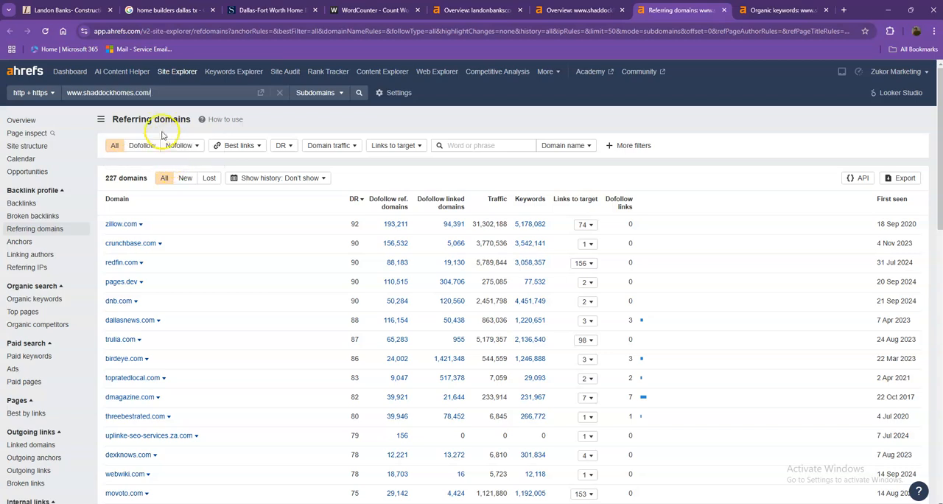
pyautogui.scroll(-3)
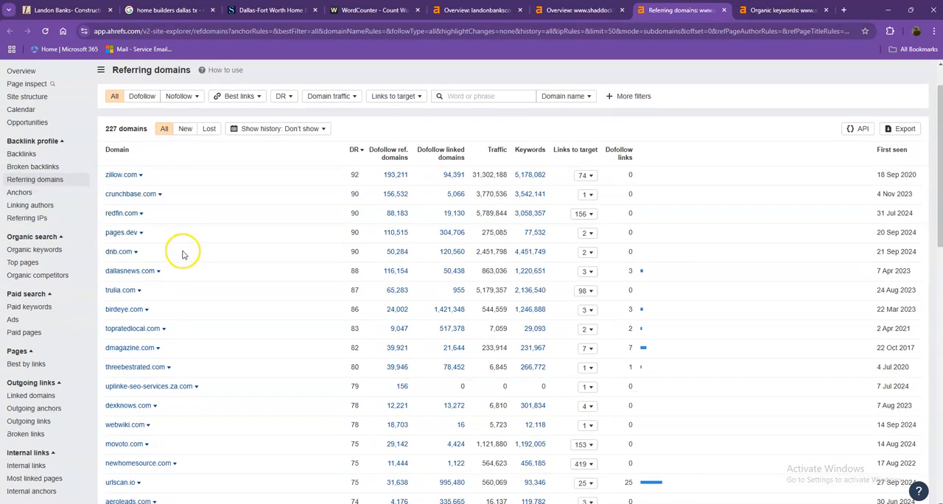
pyautogui.scroll(-3)
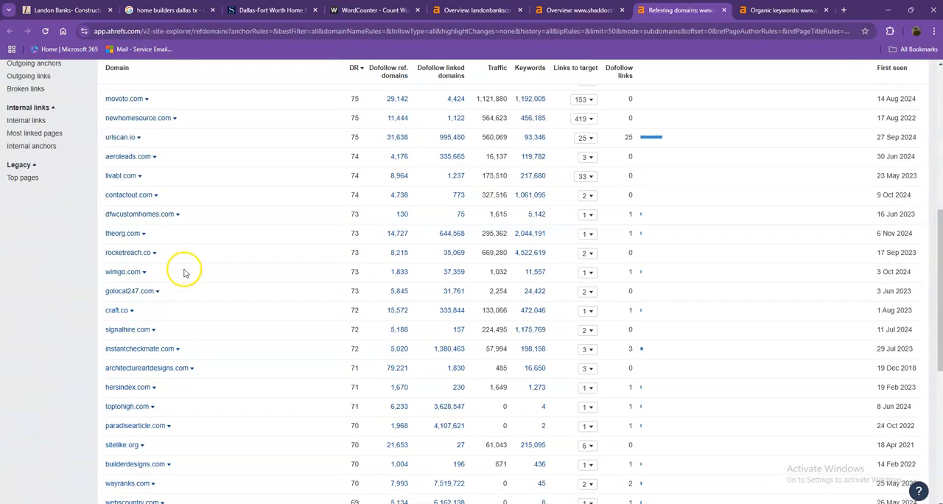
pyautogui.scroll(-3)
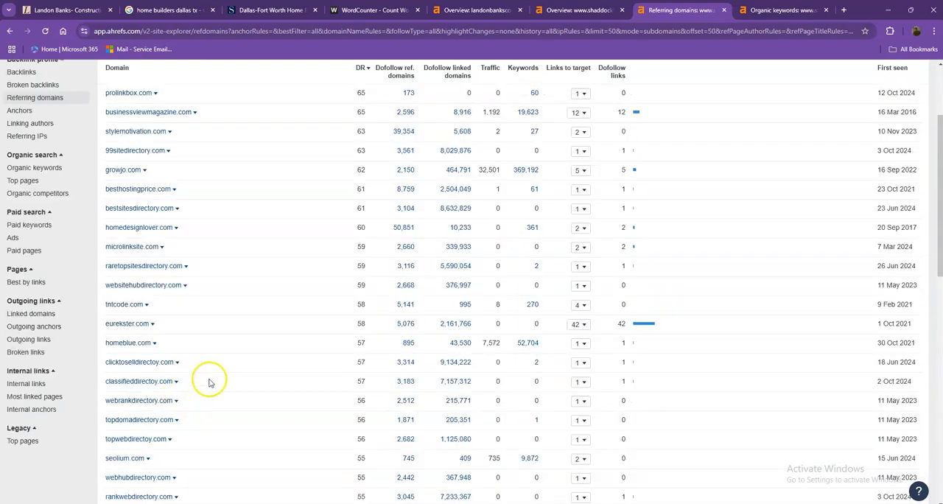
pyautogui.scroll(-3)
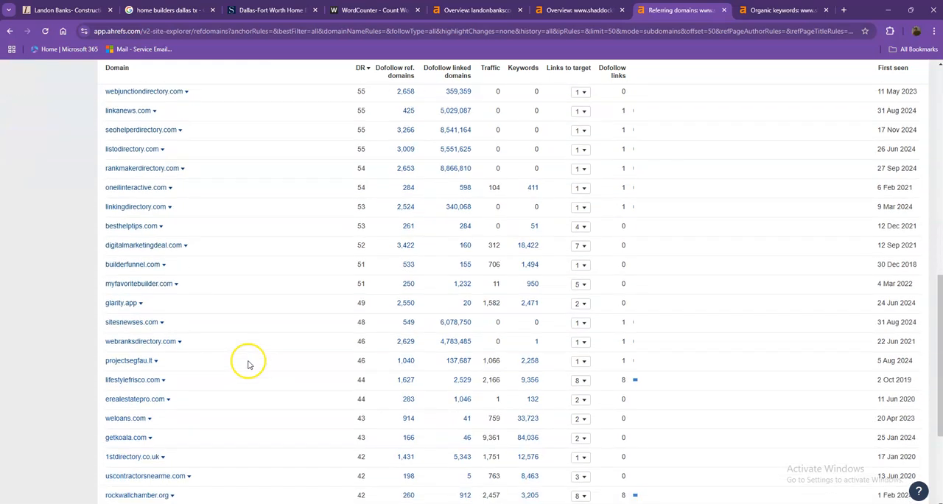
# Scroll through the first page of shaddockhomes.com's organic keywords report
pyautogui.click(781, 10)
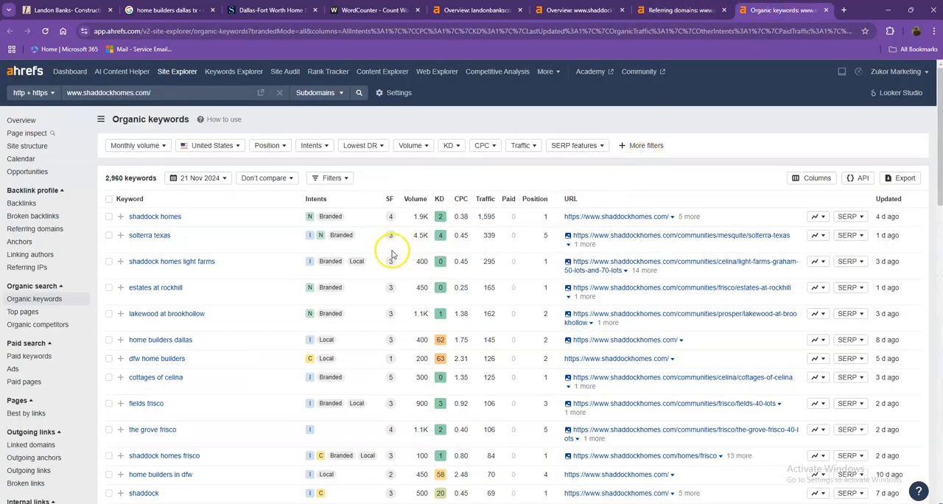
pyautogui.scroll(-3)
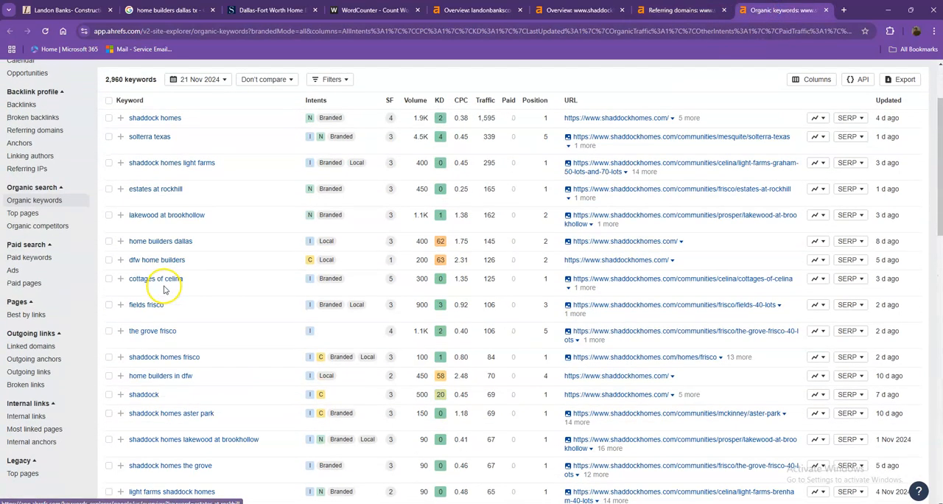
pyautogui.scroll(-3)
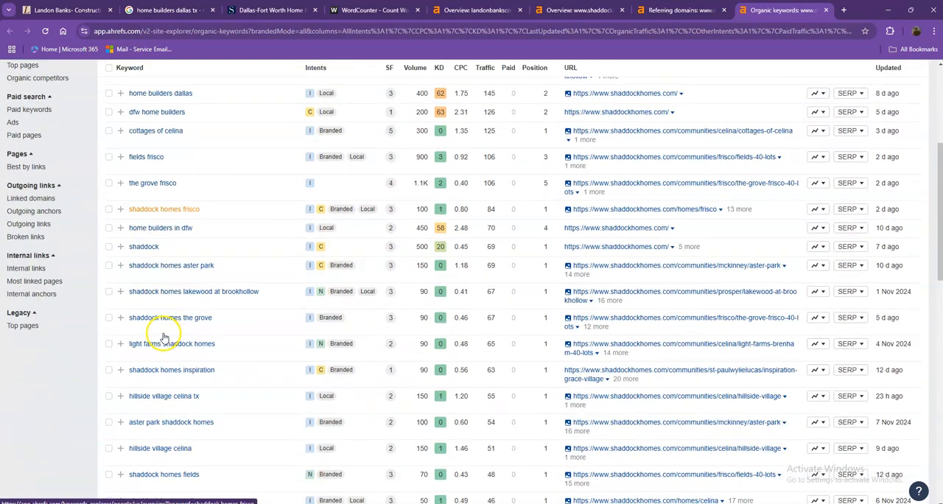
pyautogui.scroll(-3)
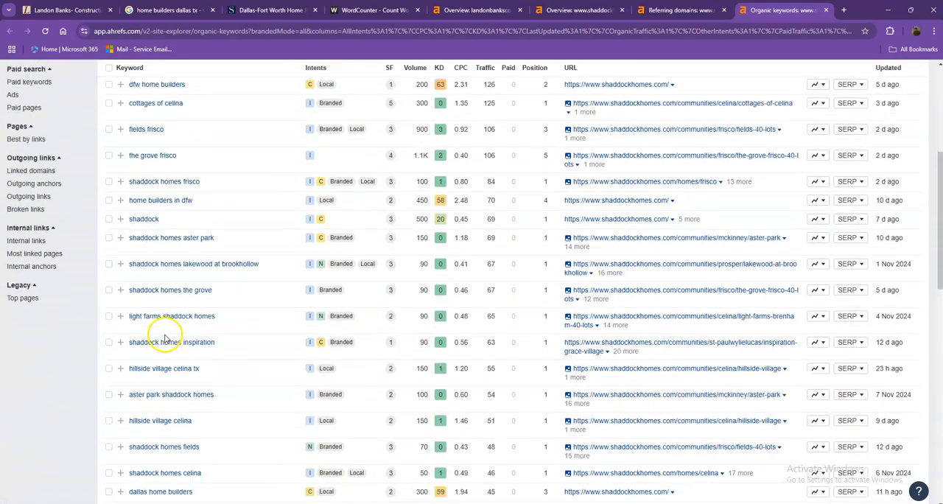
pyautogui.scroll(-3)
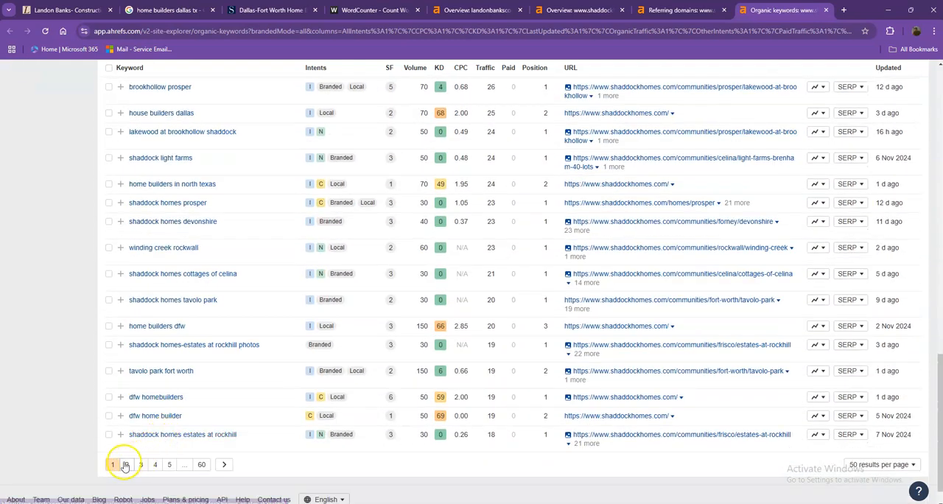
# Review the second page of Shaddock Homes' ranking keywords
pyautogui.click(128, 463)
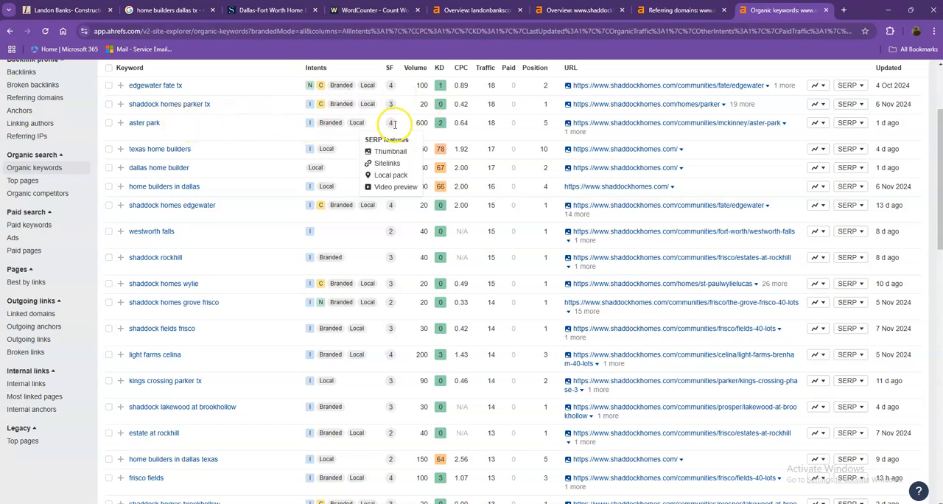
pyautogui.scroll(-3)
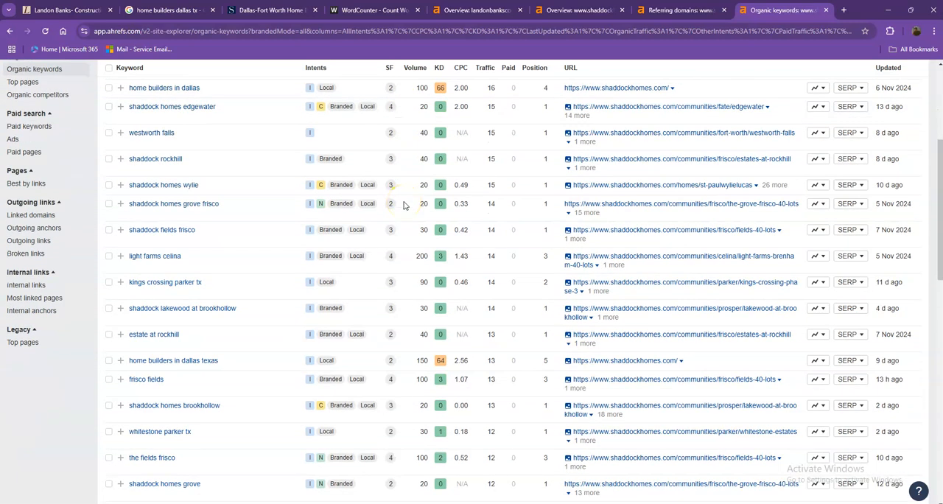
pyautogui.scroll(-3)
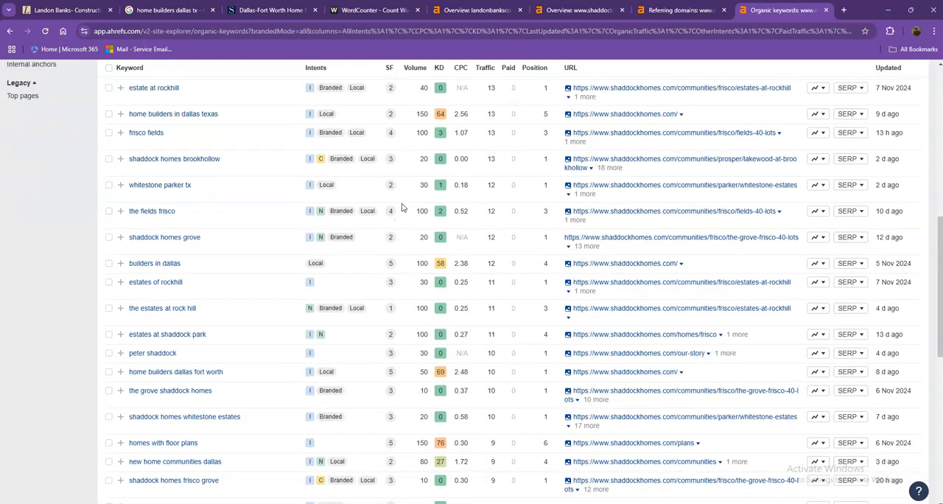
pyautogui.scroll(-3)
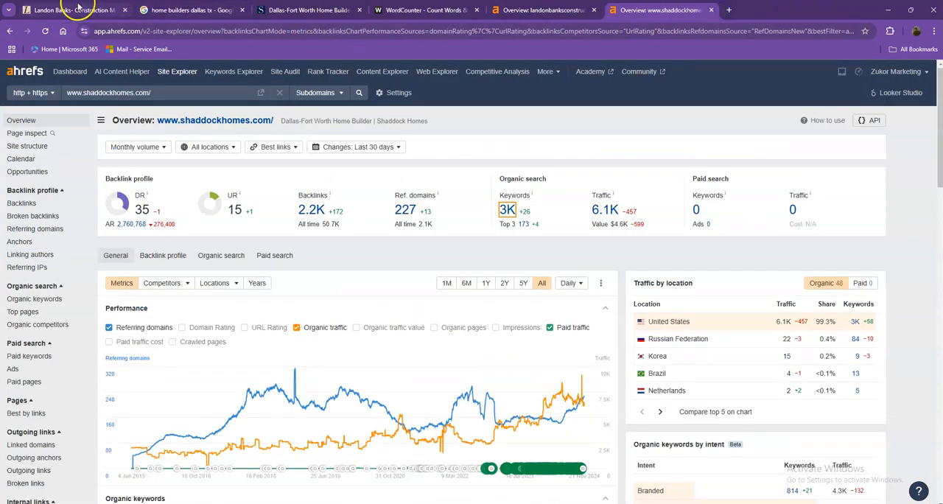
# Return to the Landon Banks website to start saving an image as a PNG to the Desktop
pyautogui.click(67, 11)
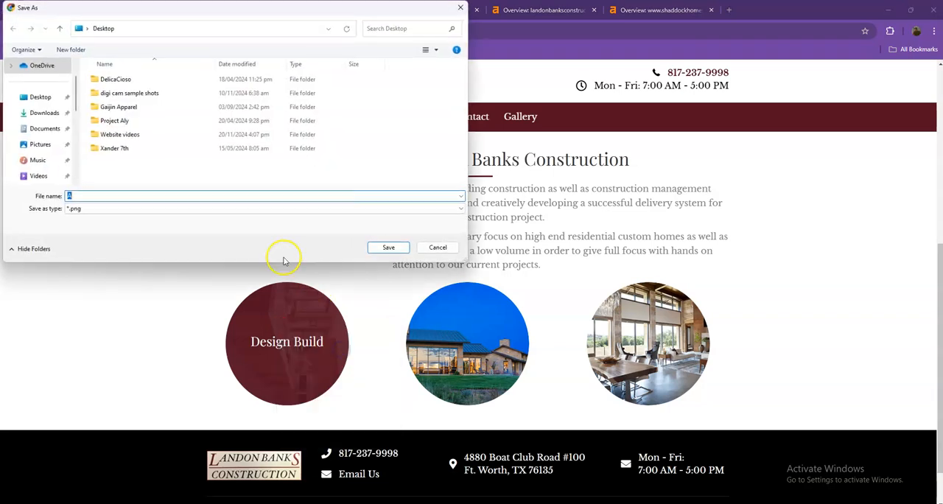
pyautogui.moveTo(202, 208)
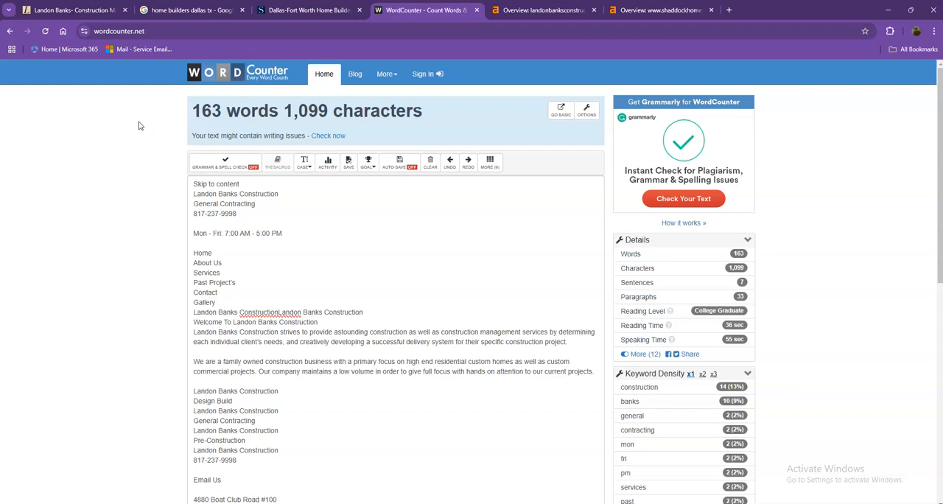
pyautogui.moveTo(171, 131)
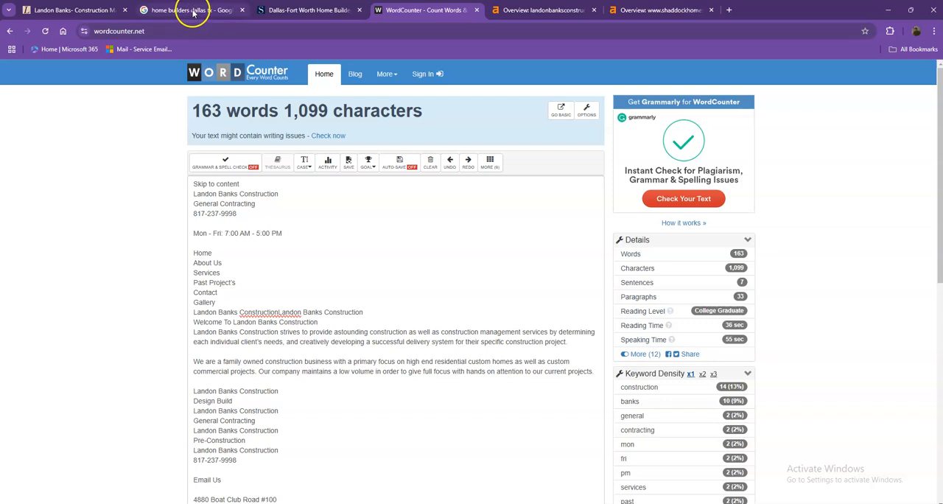
# Revisit the Dallas home builders Google results and Businesses pack, then return to Landon Banks
pyautogui.click(185, 10)
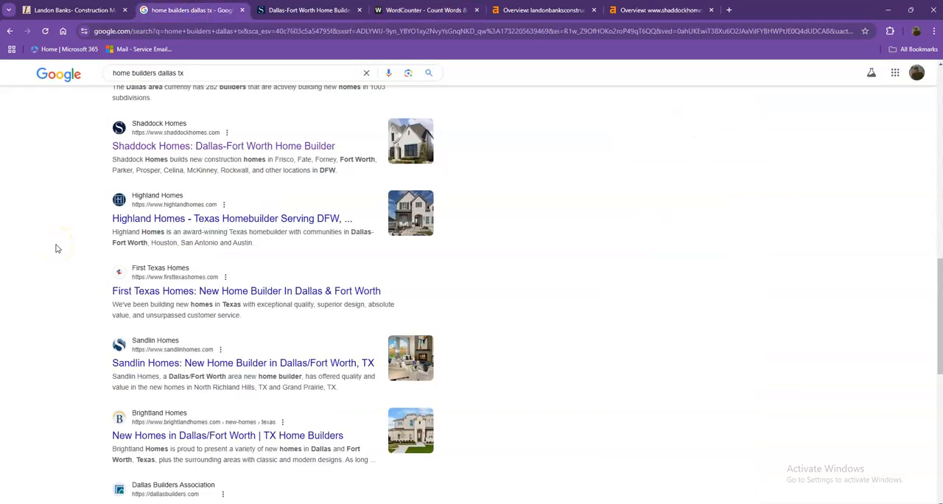
pyautogui.scroll(-3)
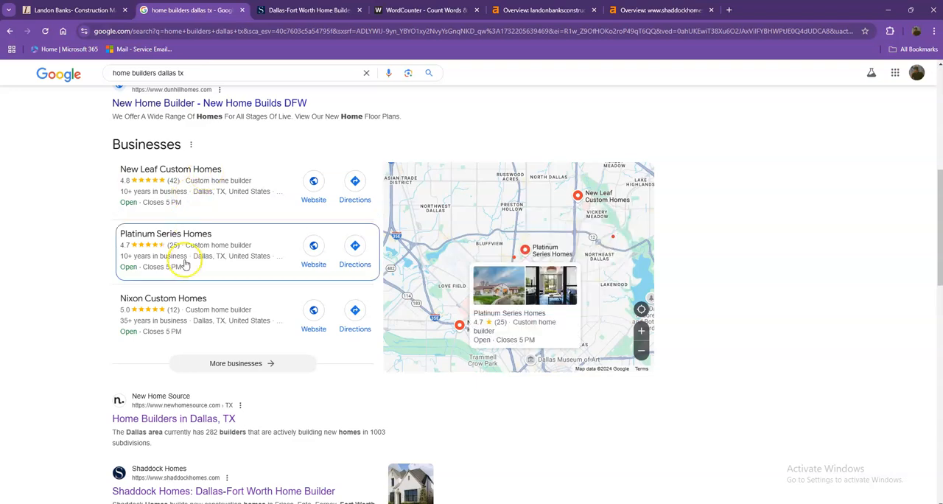
pyautogui.click(74, 11)
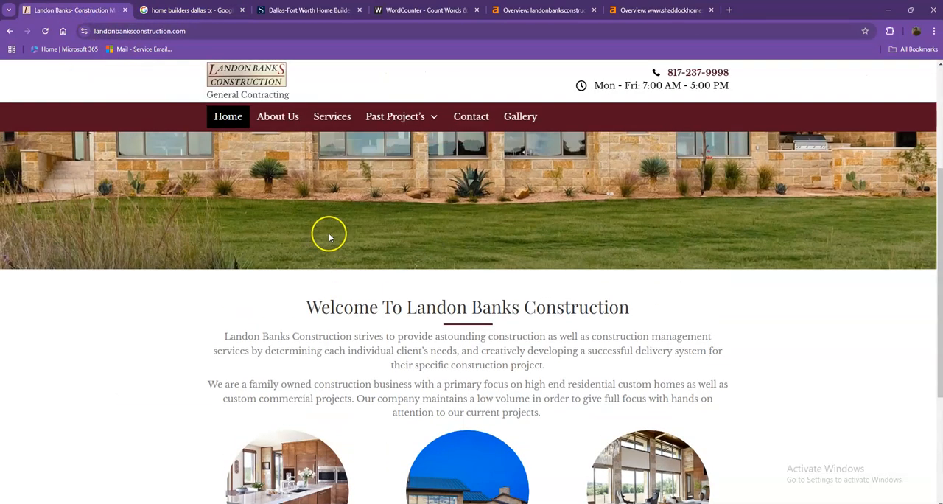
pyautogui.moveTo(342, 199)
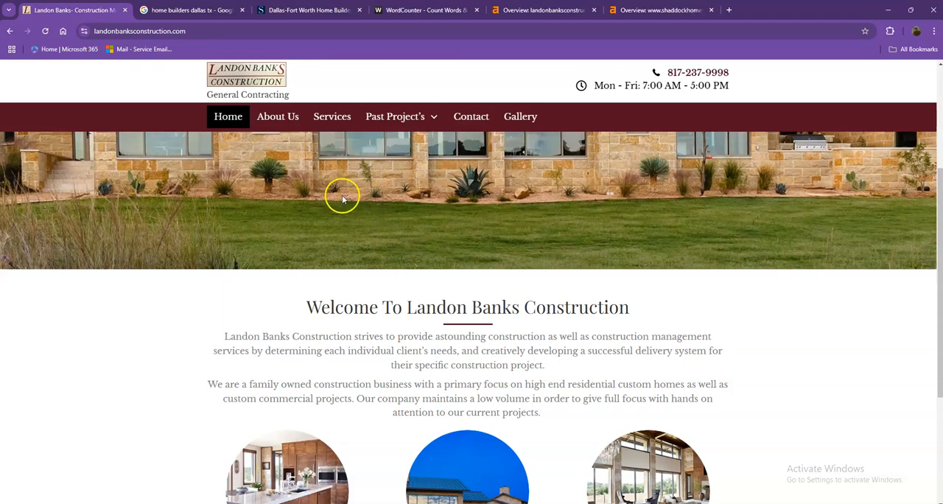